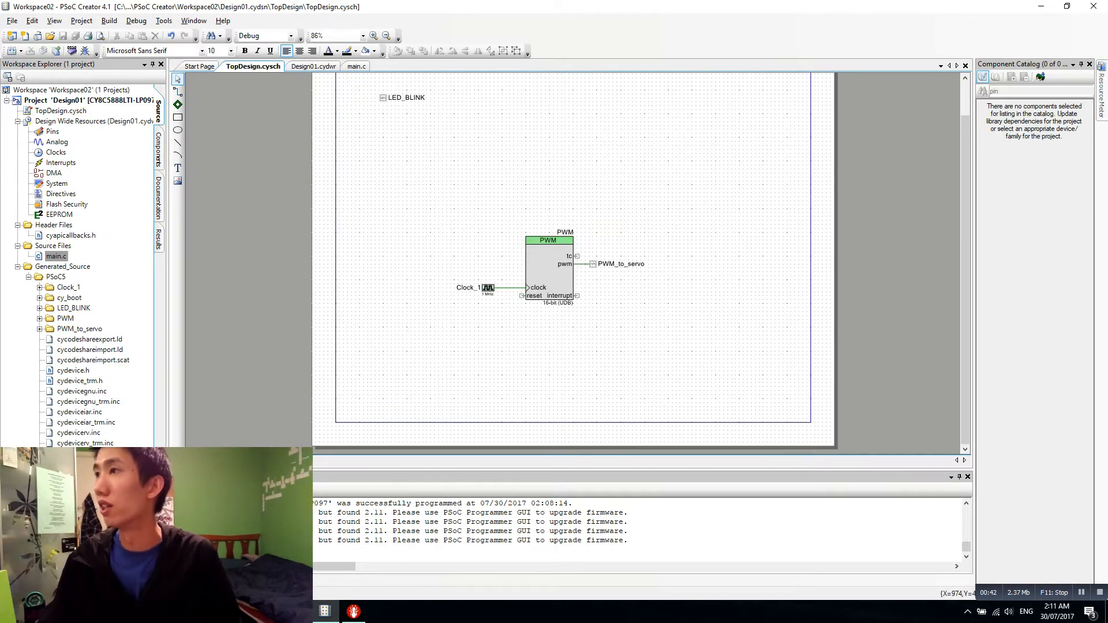
# Place a UART (v2.50) component on TopDesign beside the PWM block and rename it UART
pyautogui.write('UART')
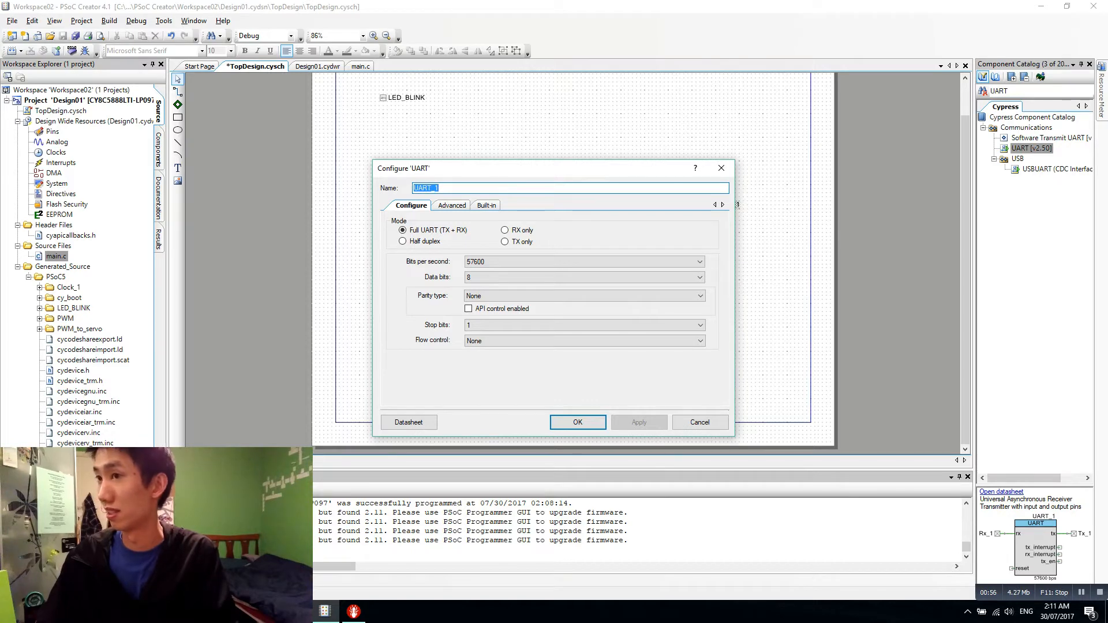
pyautogui.click(577, 422)
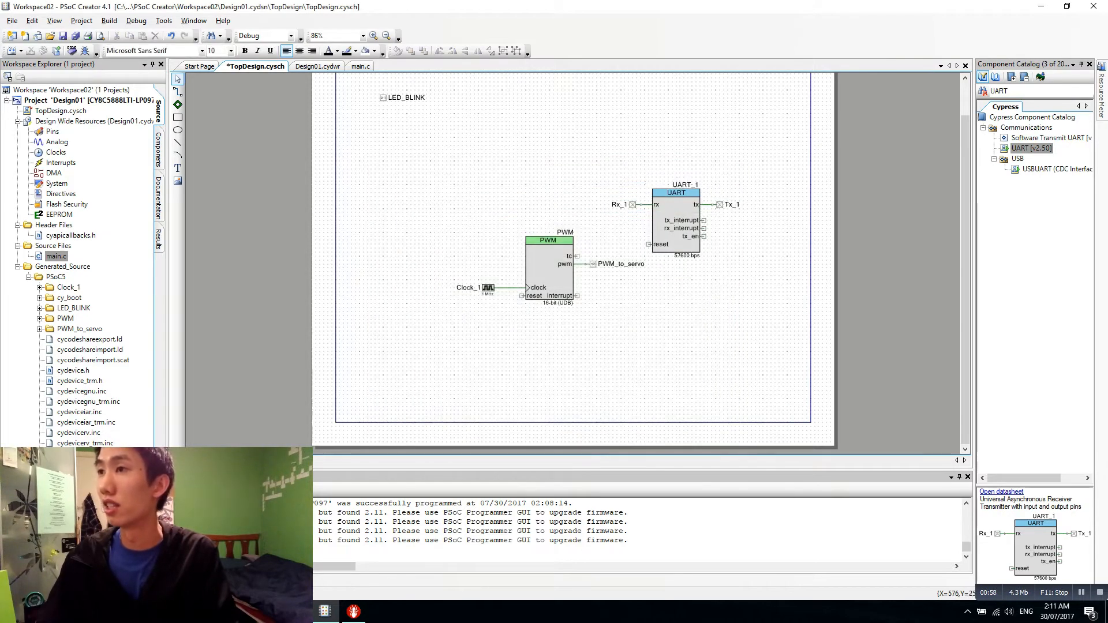
pyautogui.doubleClick(675, 193)
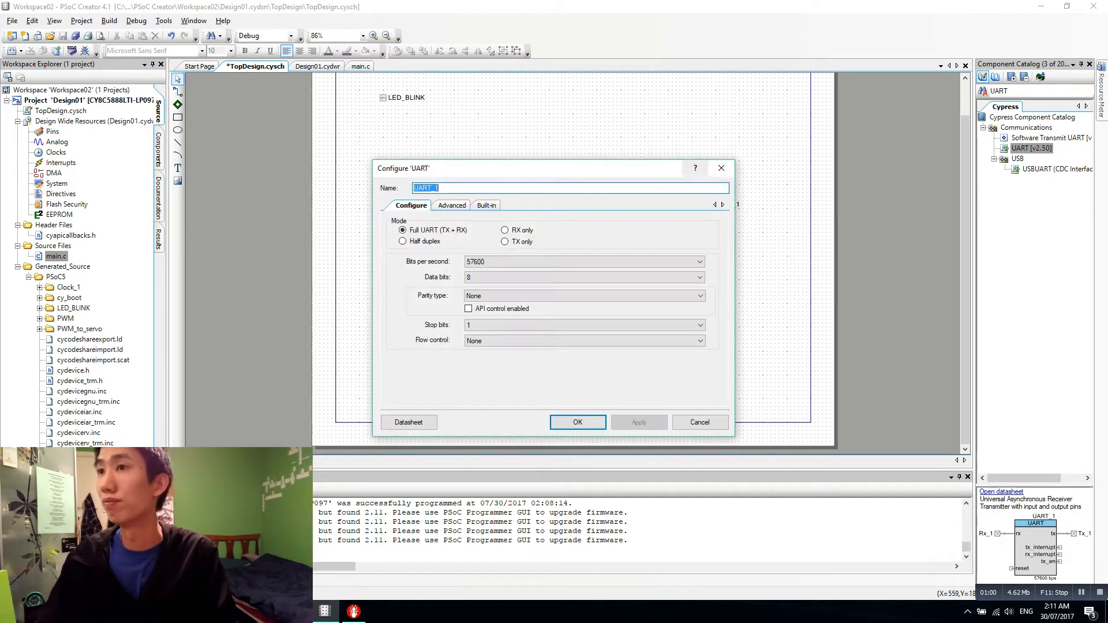
pyautogui.click(577, 422)
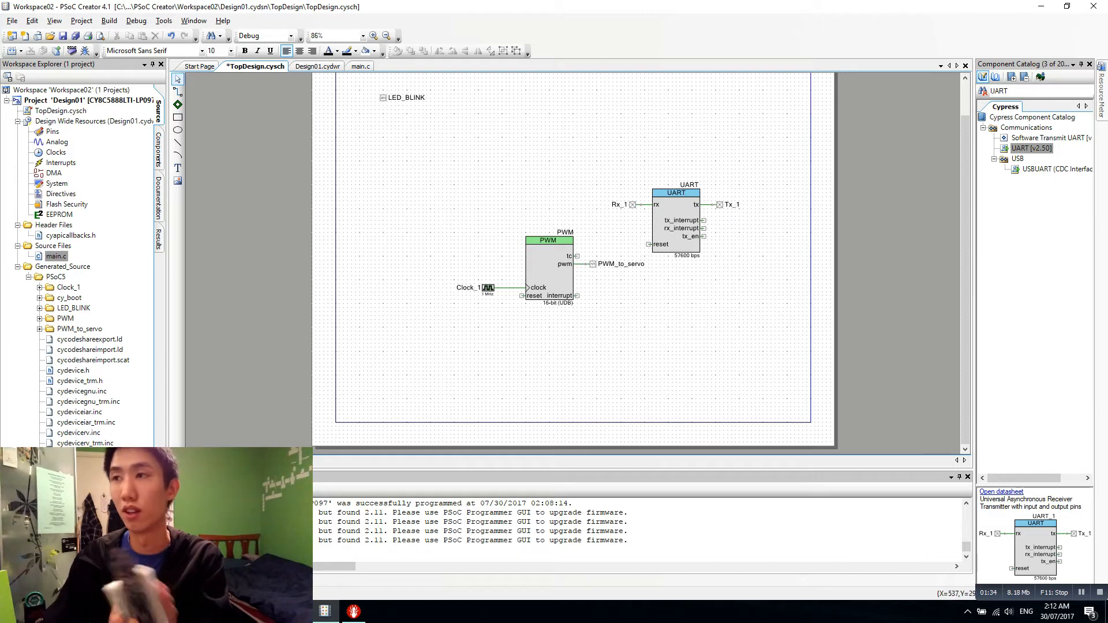
pyautogui.moveTo(675, 205)
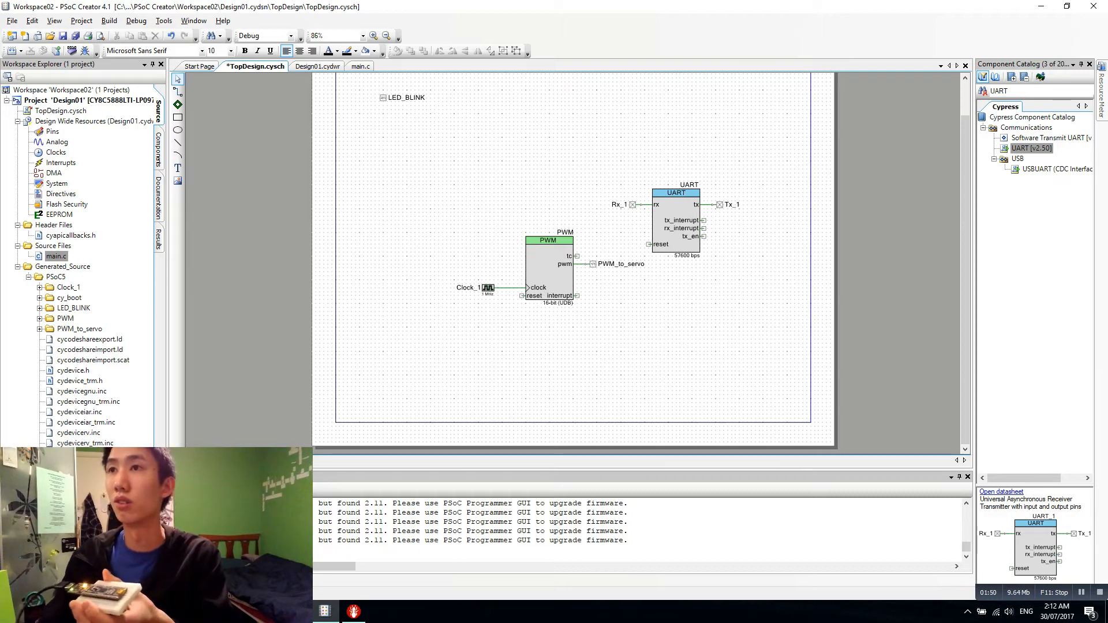
pyautogui.doubleClick(675, 205)
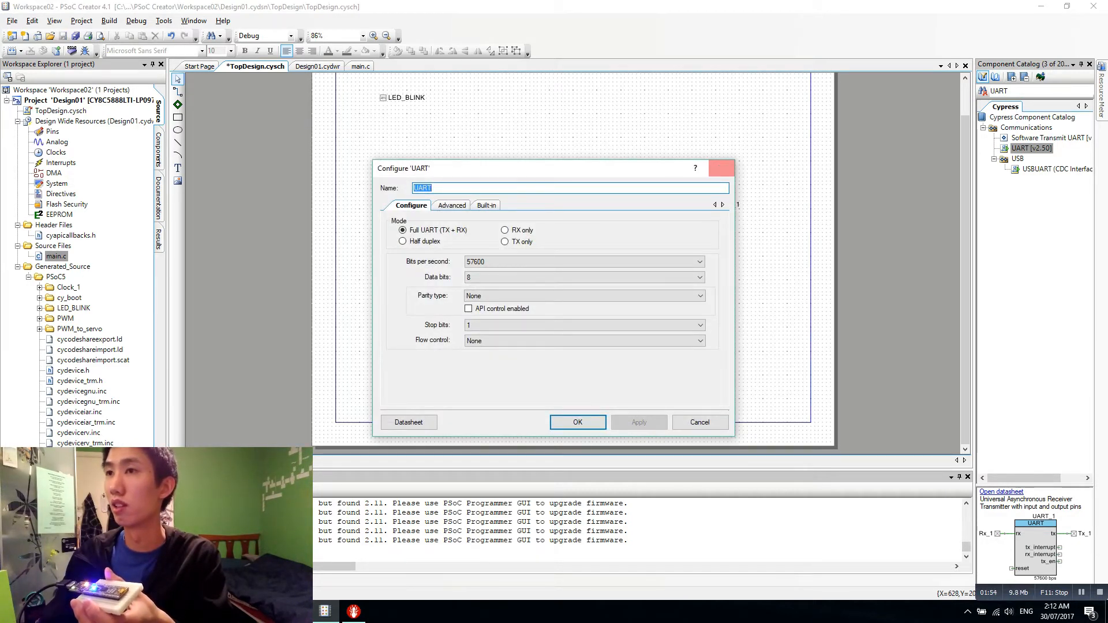
pyautogui.click(577, 422)
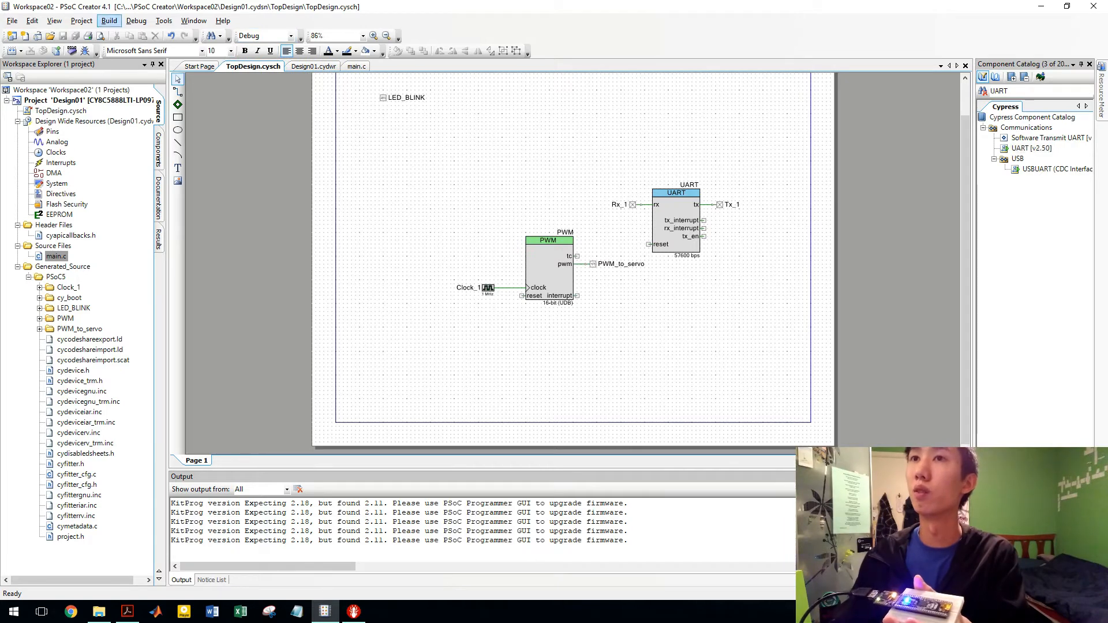
# Start Build Design01 while reviewing the schematic, main.c and pin assignment tabs
pyautogui.click(109, 21)
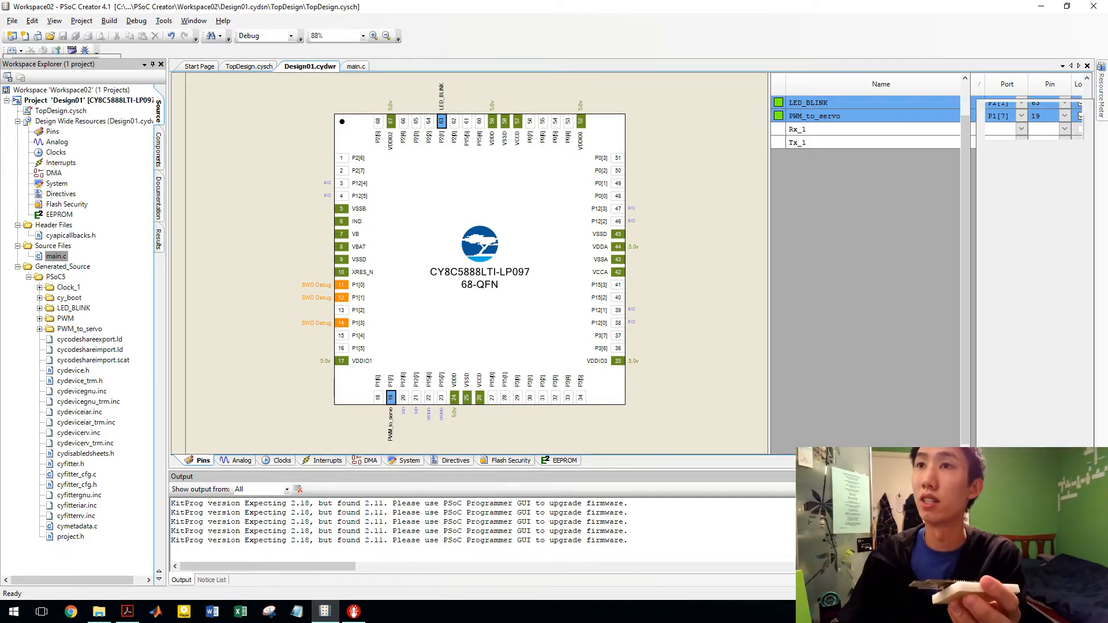
pyautogui.click(249, 66)
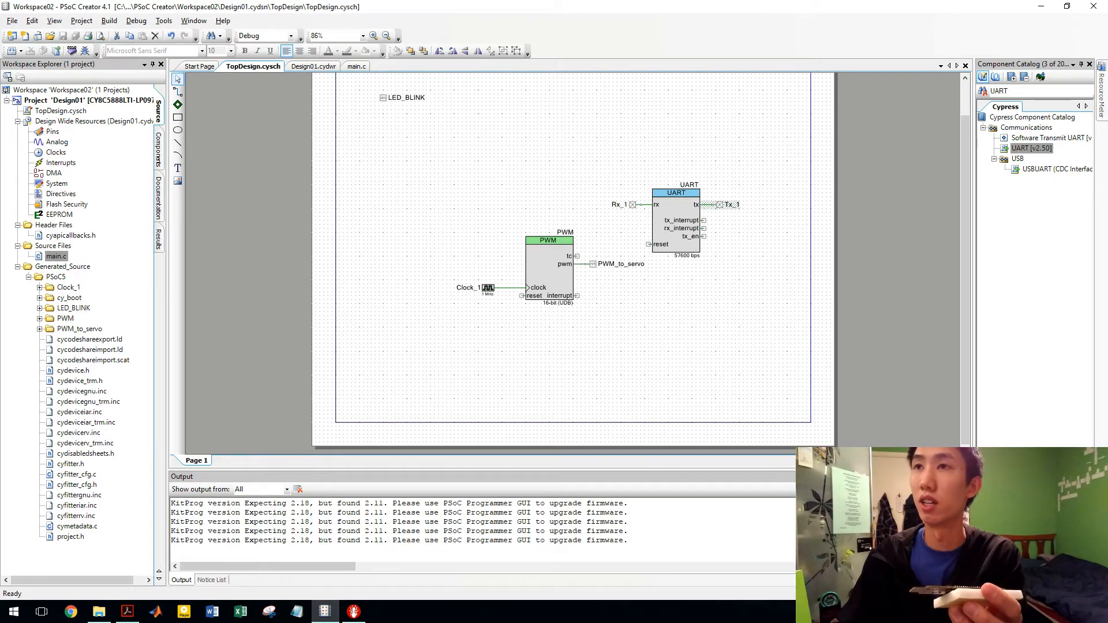
pyautogui.click(356, 66)
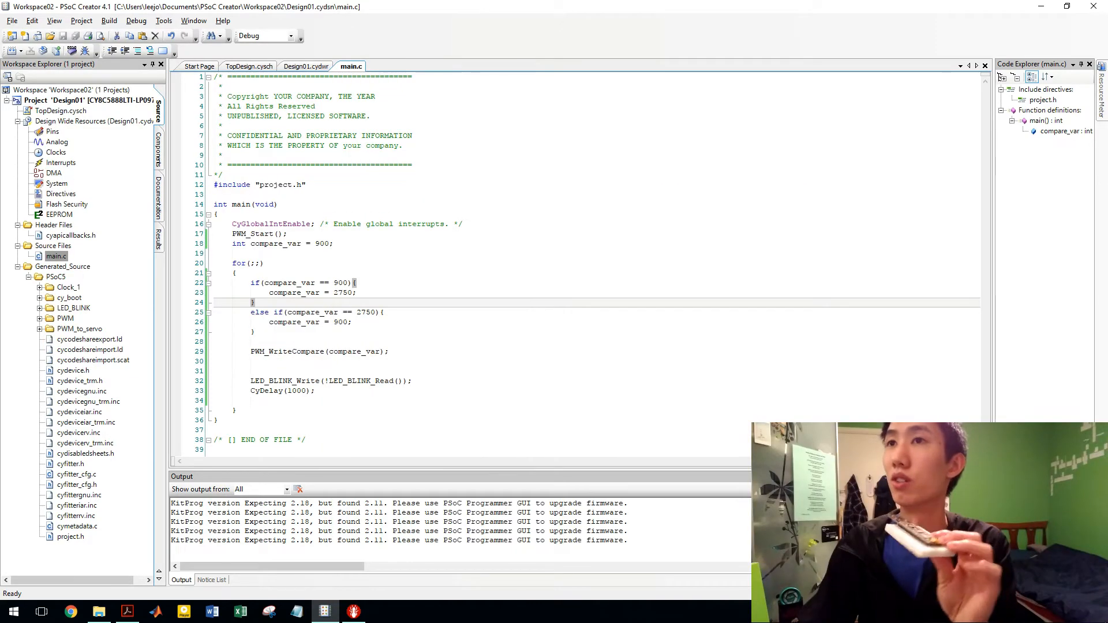
pyautogui.click(248, 66)
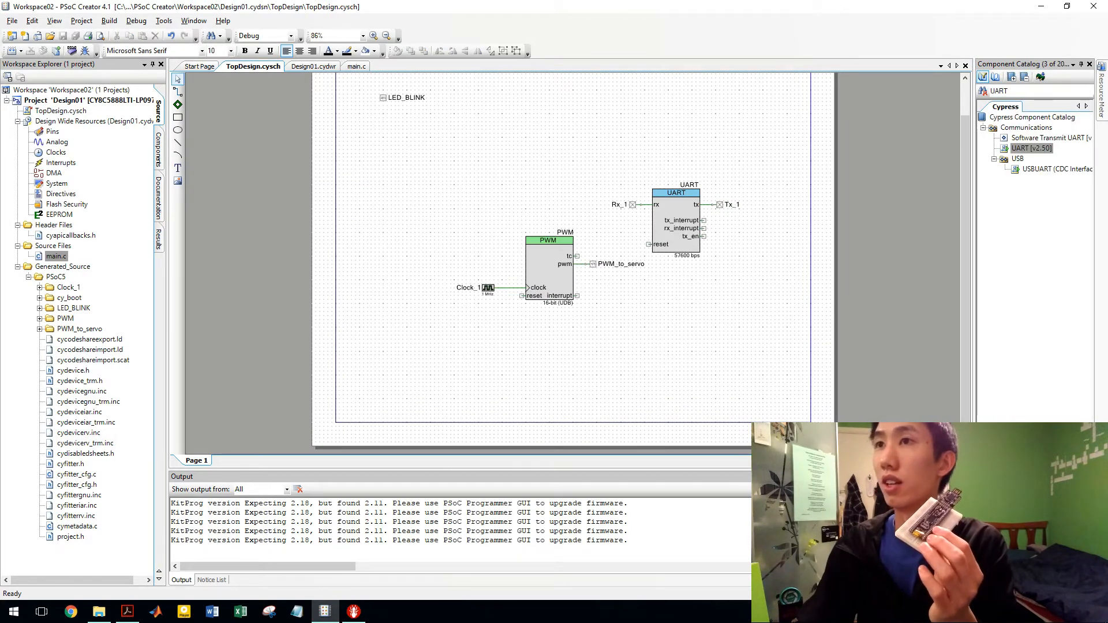
pyautogui.click(356, 66)
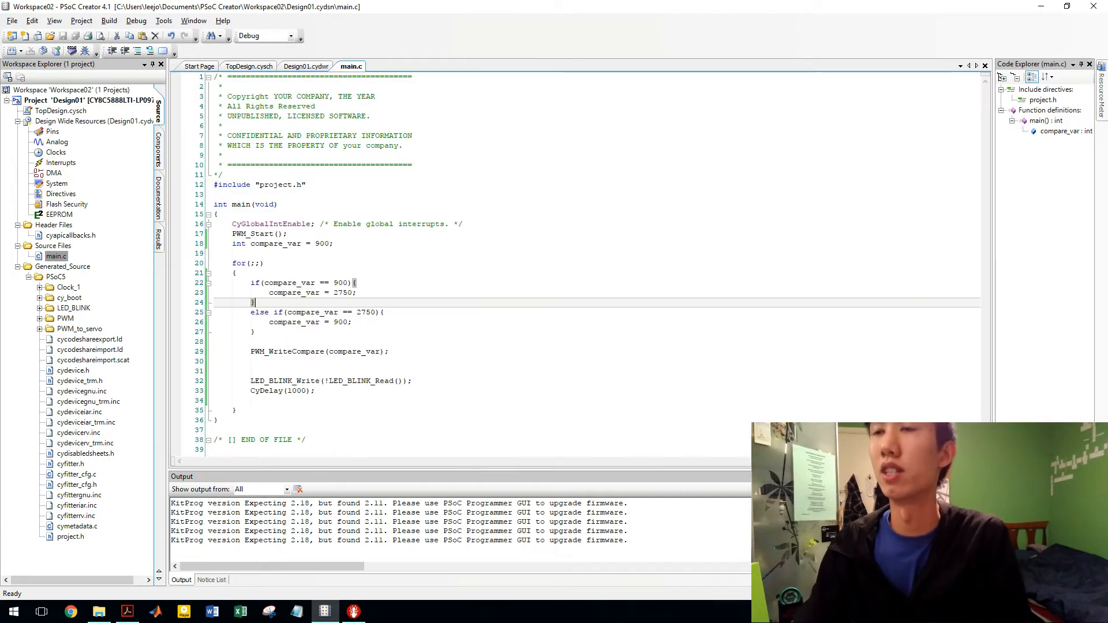
pyautogui.click(248, 66)
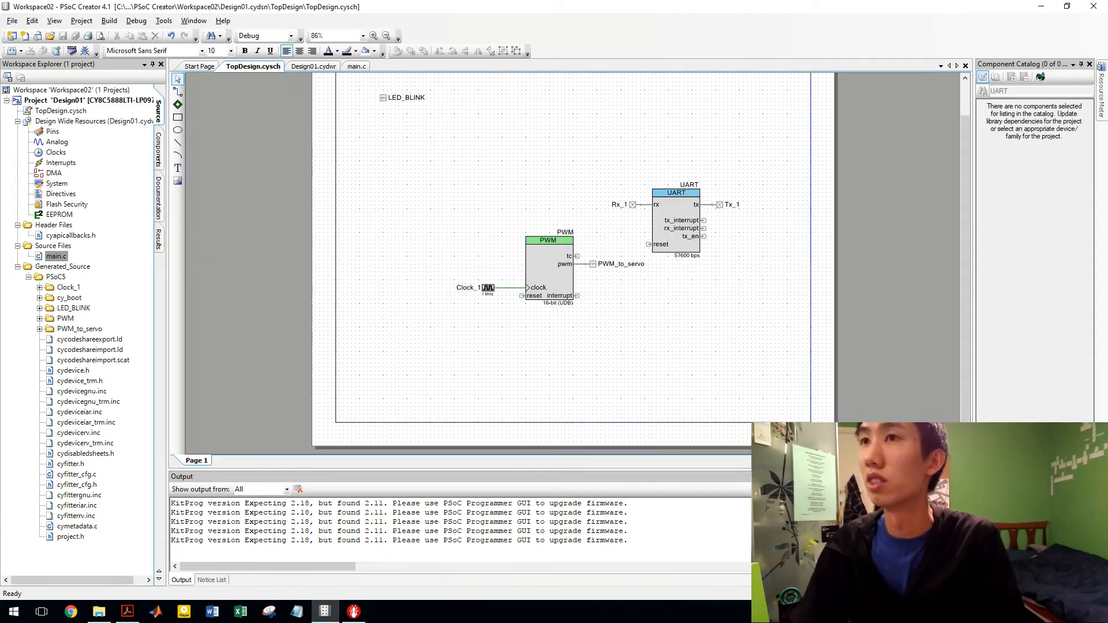
pyautogui.click(309, 66)
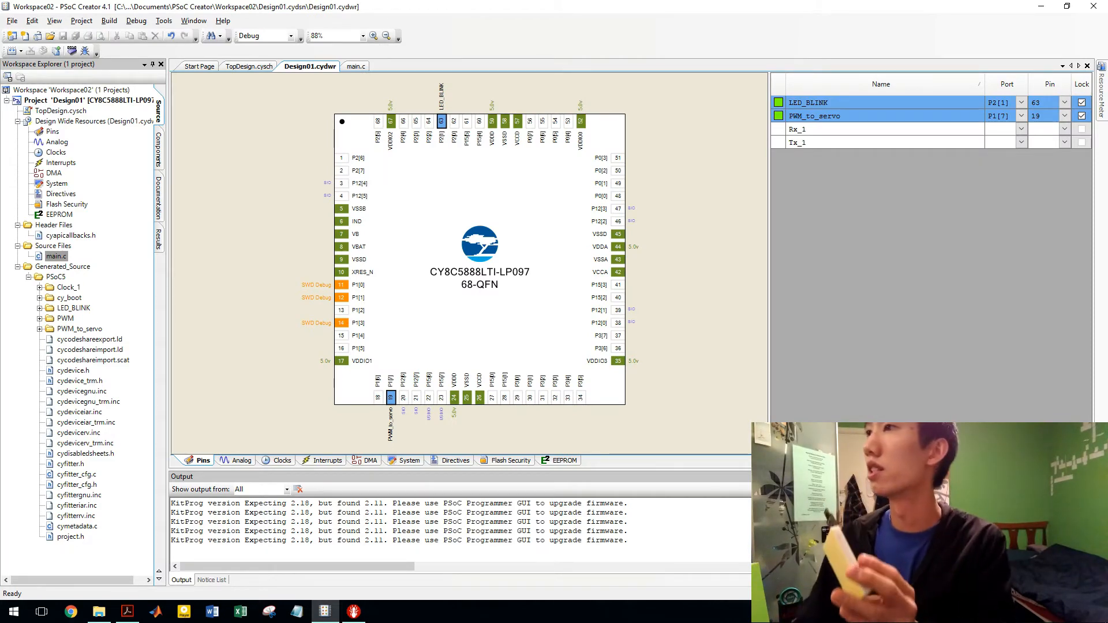
pyautogui.click(1021, 128)
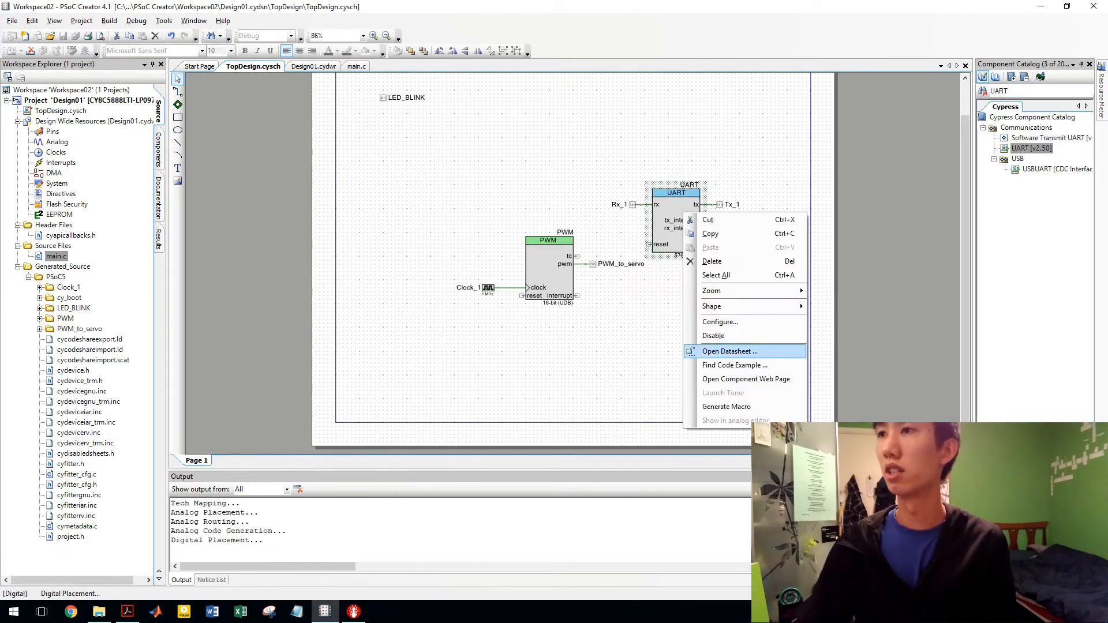
# Open the UART datasheet and browse its Application Programming Interface functions table
pyautogui.click(730, 351)
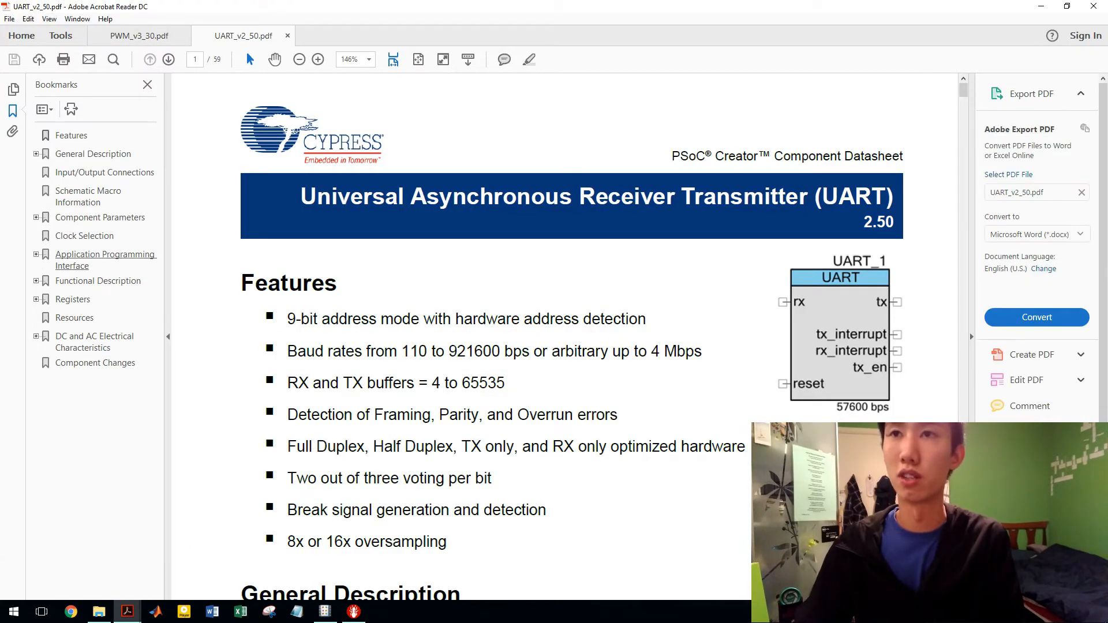
pyautogui.click(105, 260)
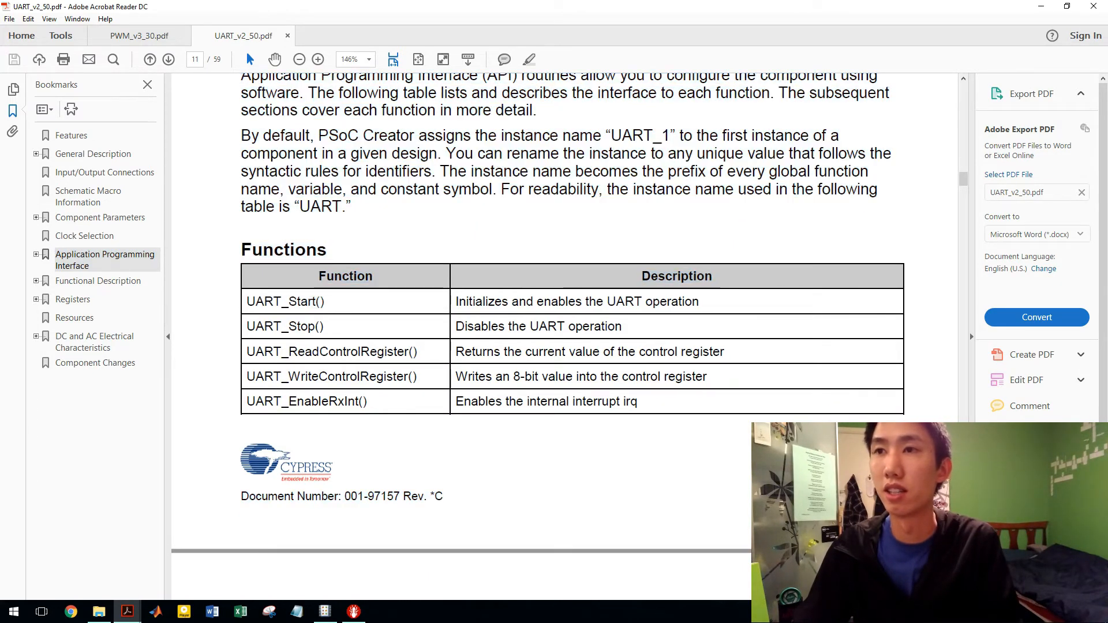
pyautogui.scroll(-3)
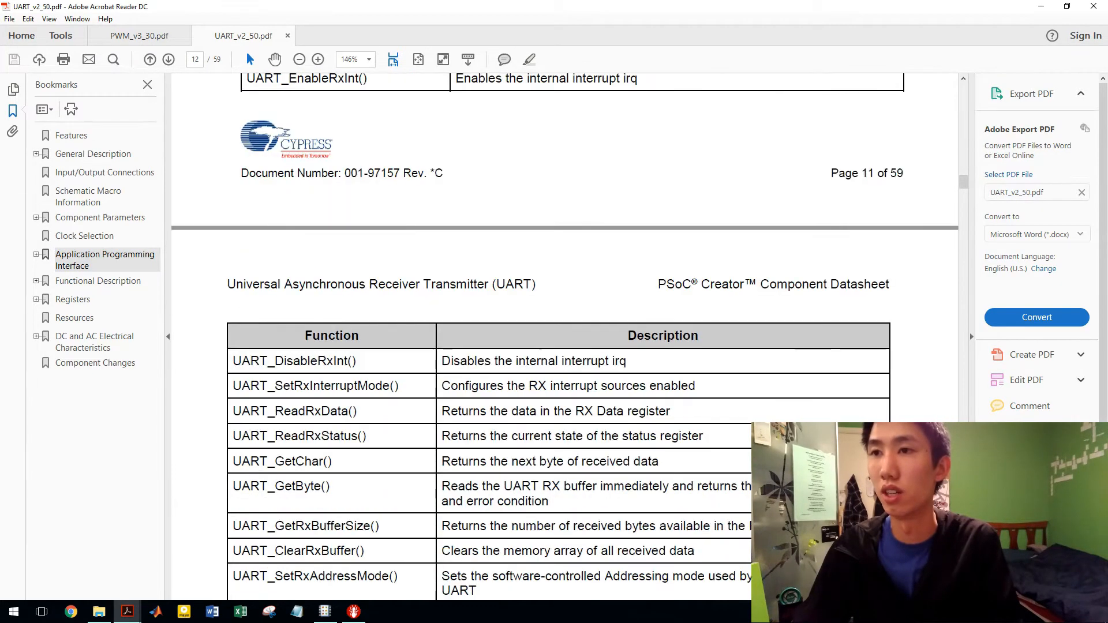
pyautogui.scroll(-3)
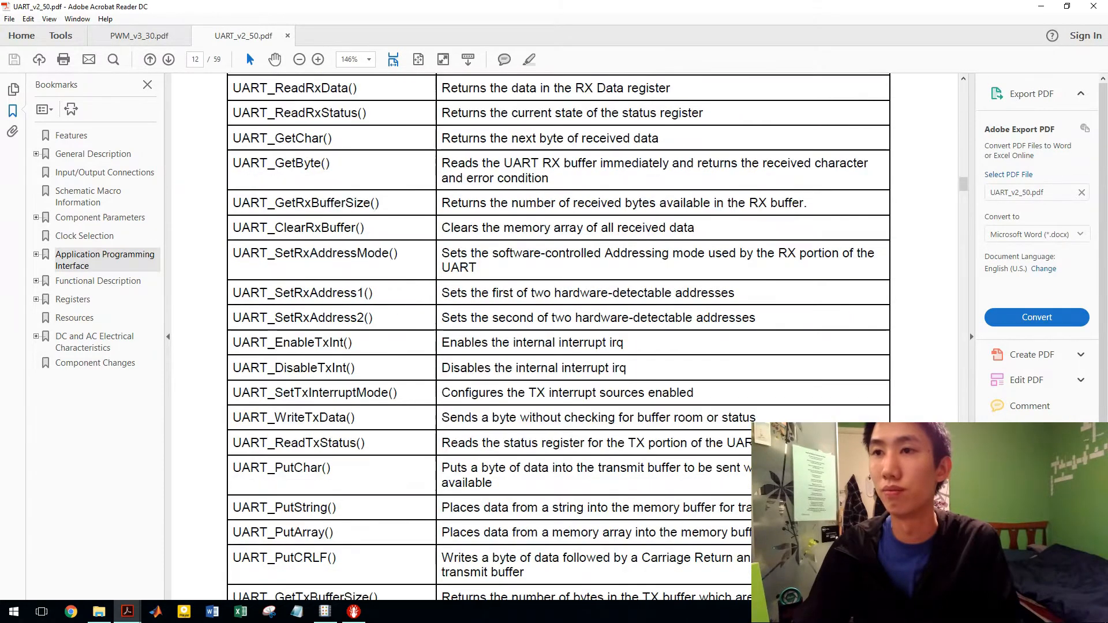
pyautogui.scroll(-3)
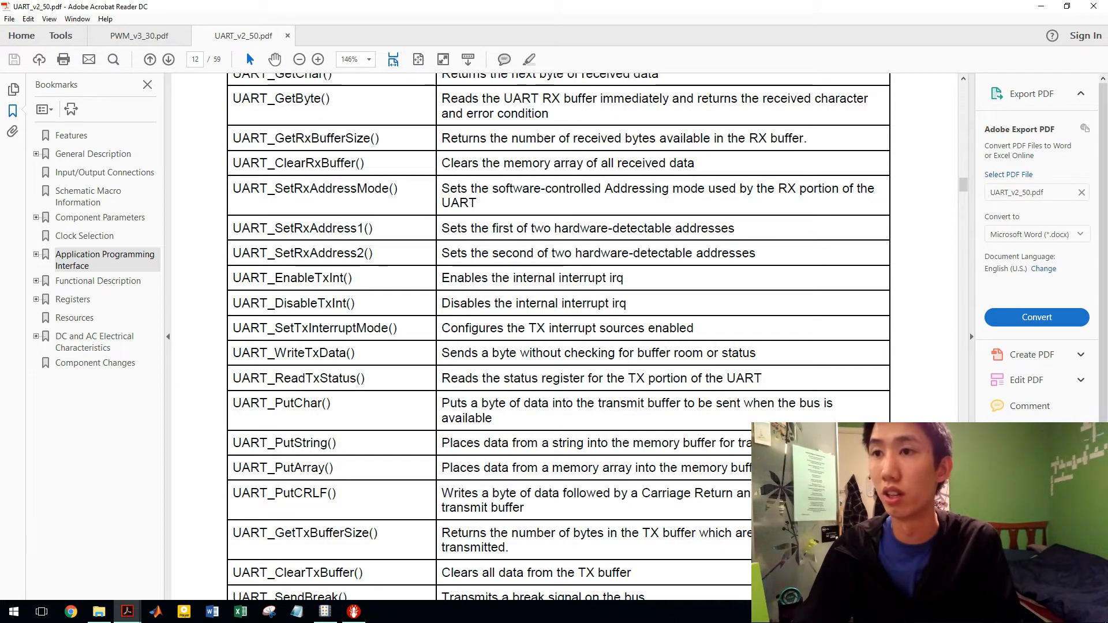
pyautogui.doubleClick(283, 443)
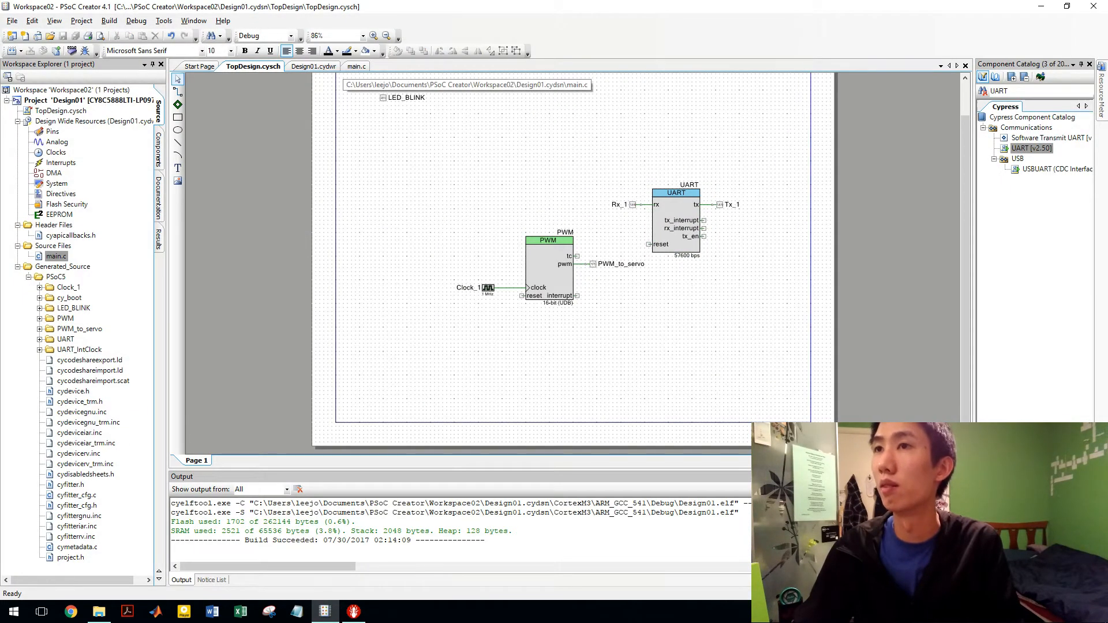
# In main.c, delete the servo if/else, PWM_WriteCompare and compare_var code, and add UART_Start();
pyautogui.click(356, 66)
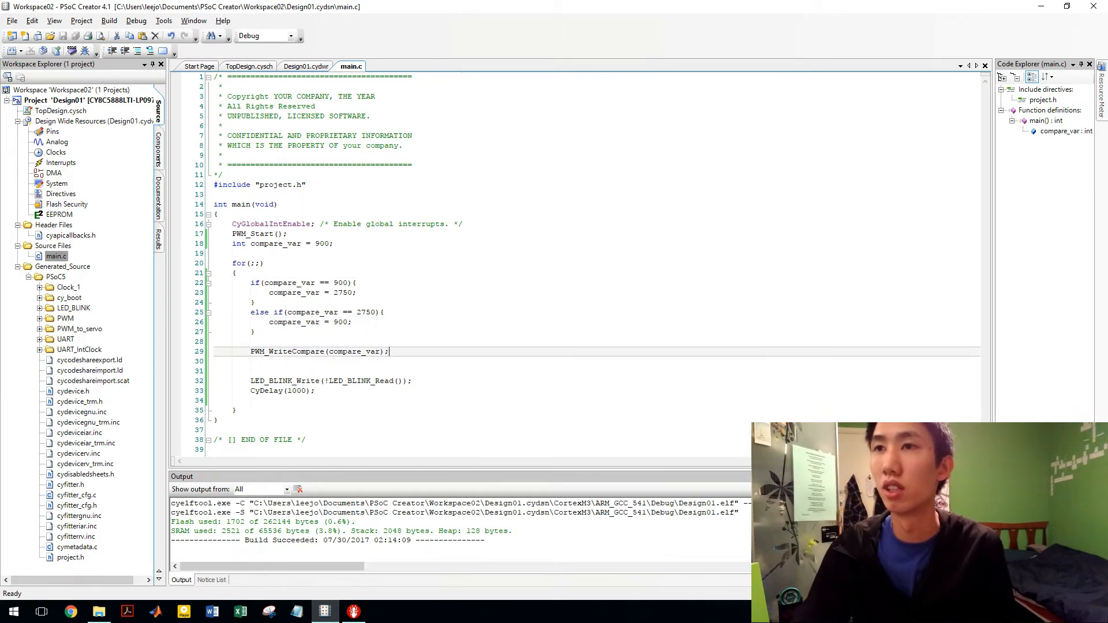
pyautogui.moveTo(250, 283); pyautogui.dragTo(388, 352)
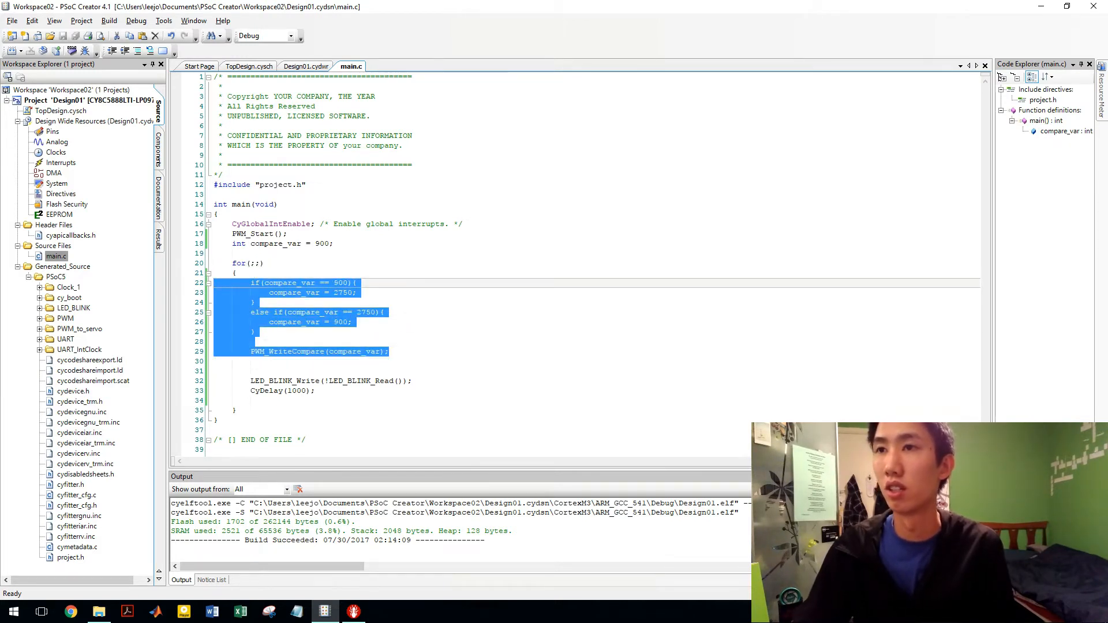
pyautogui.press('Delete')
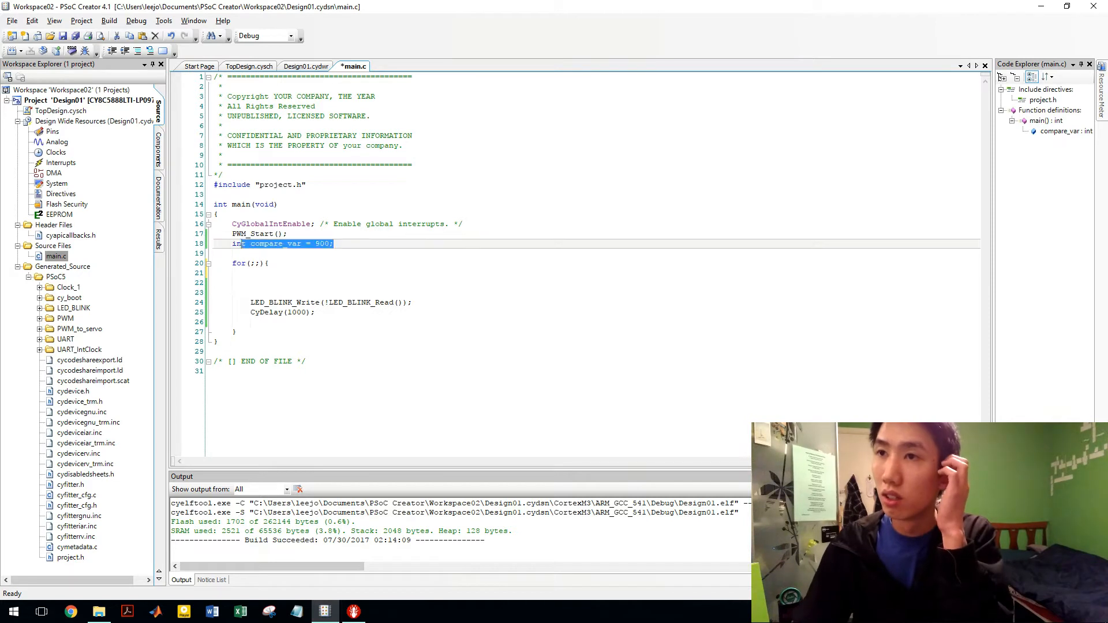
pyautogui.press('Delete')
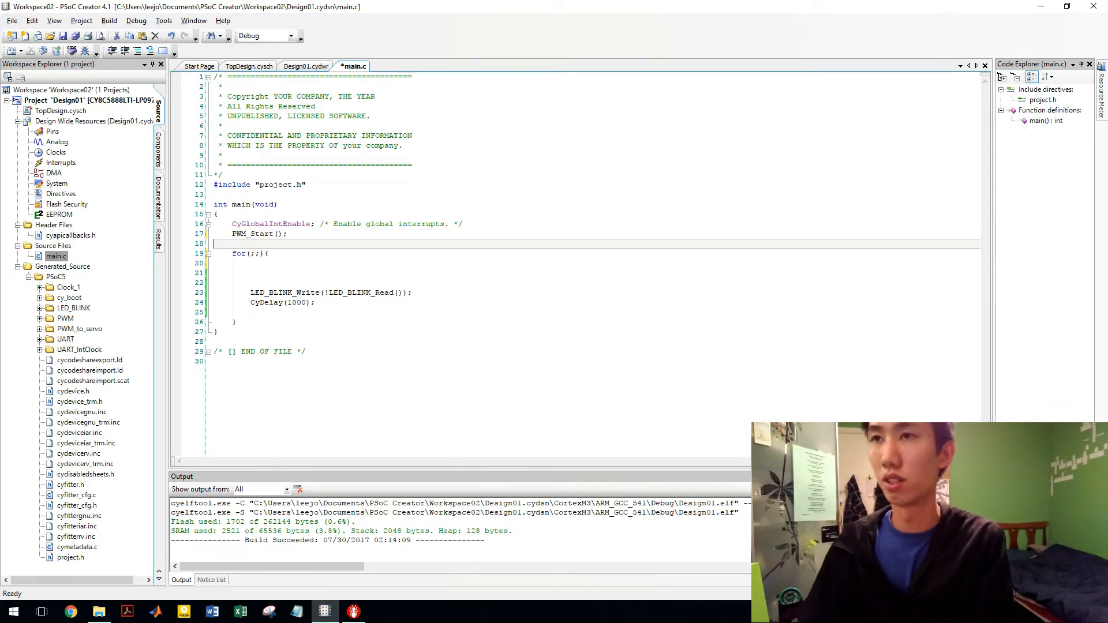
pyautogui.write('UART_Start(')
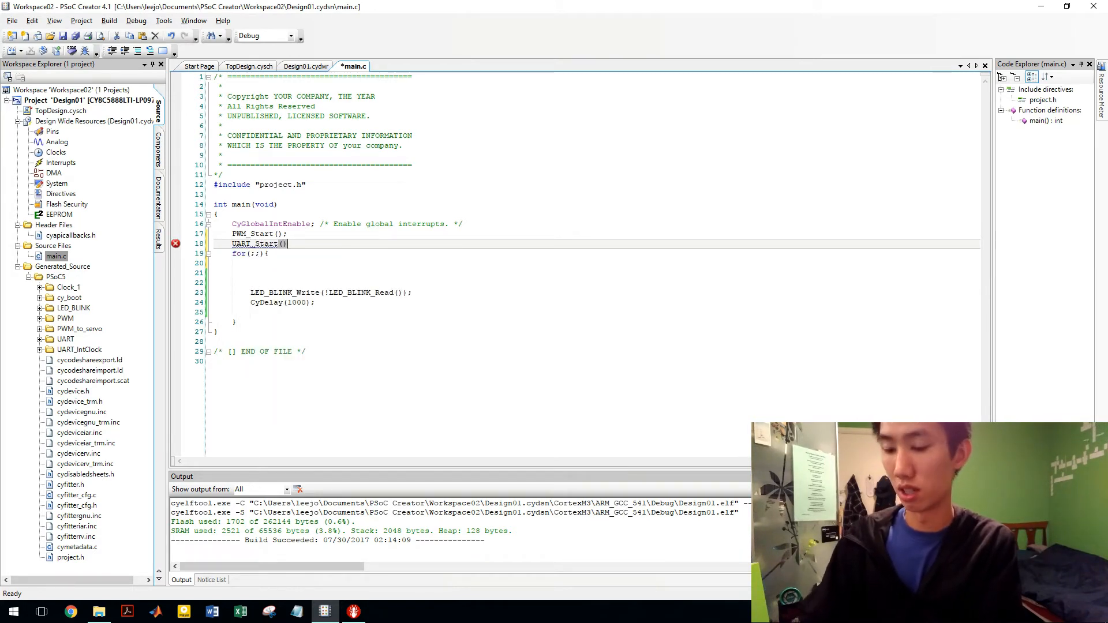
pyautogui.write(';')
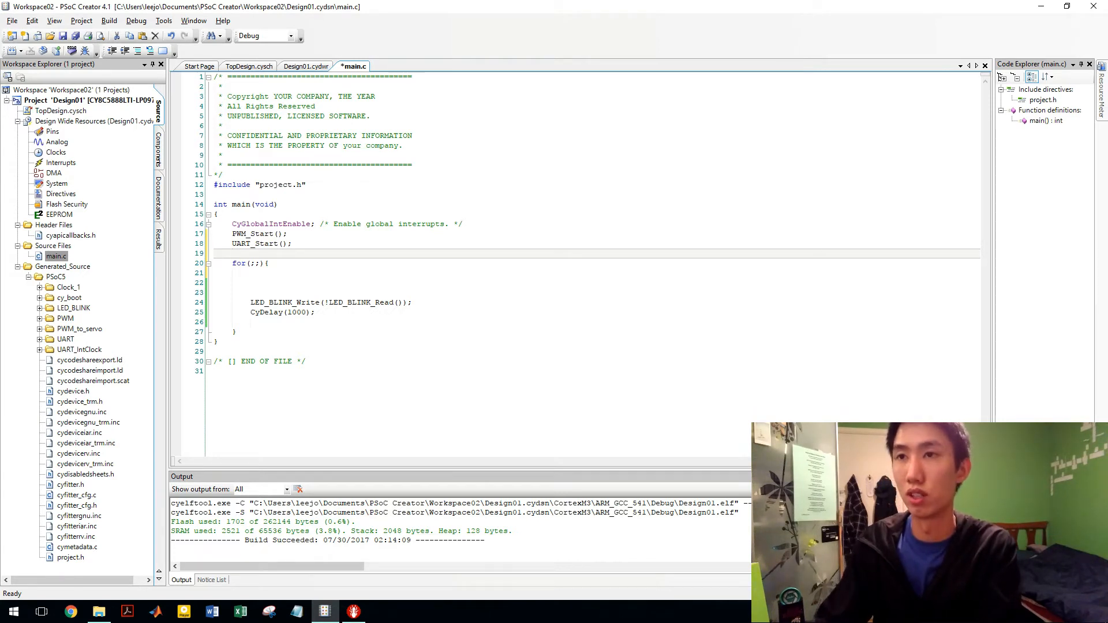
# Declare char string[30]; with a comment, then int yoyos = 12;
pyautogui.write('string')
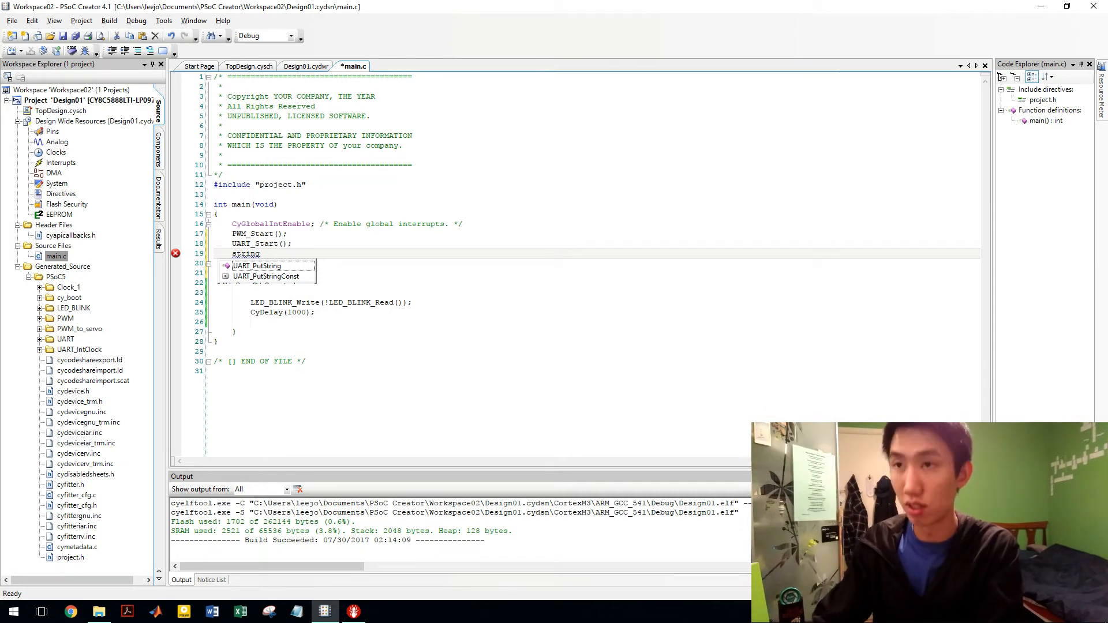
pyautogui.write('char str')
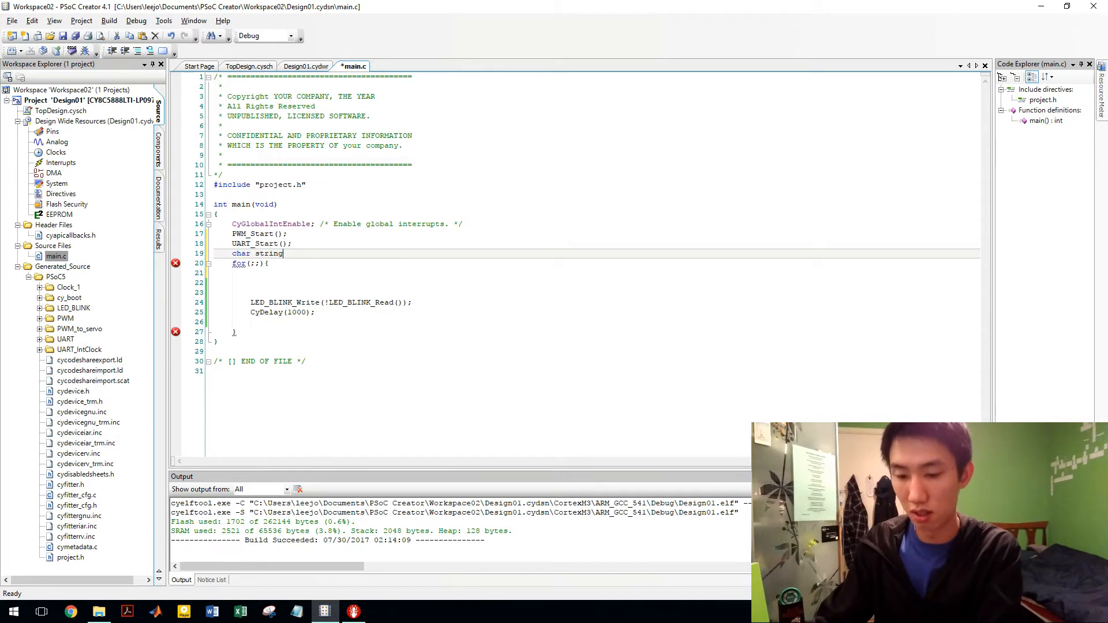
pyautogui.write('[30]')
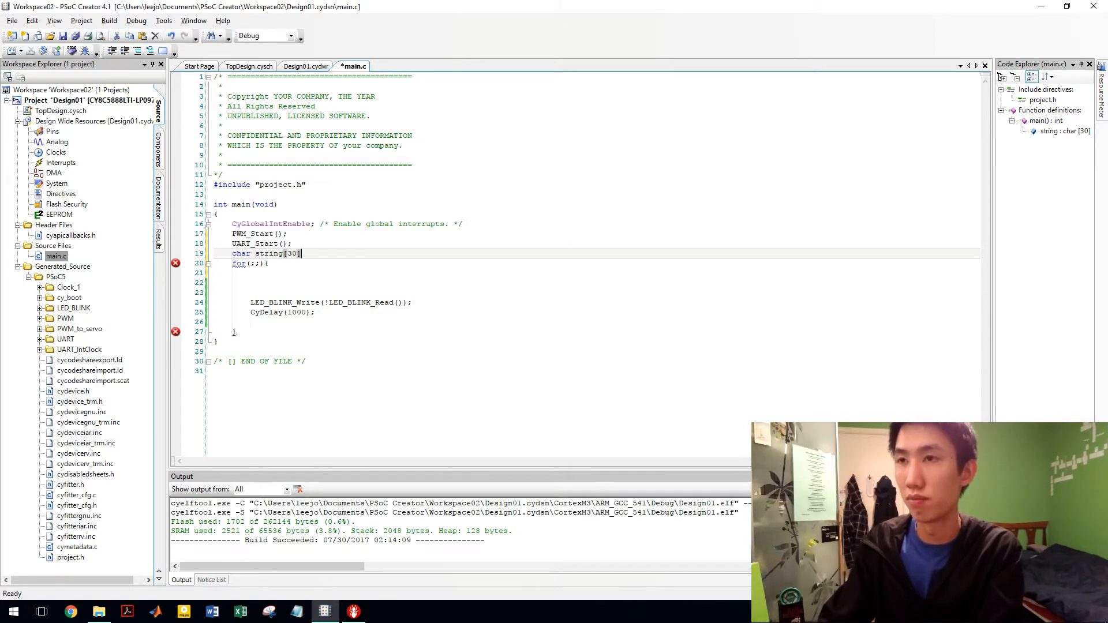
pyautogui.write(';')
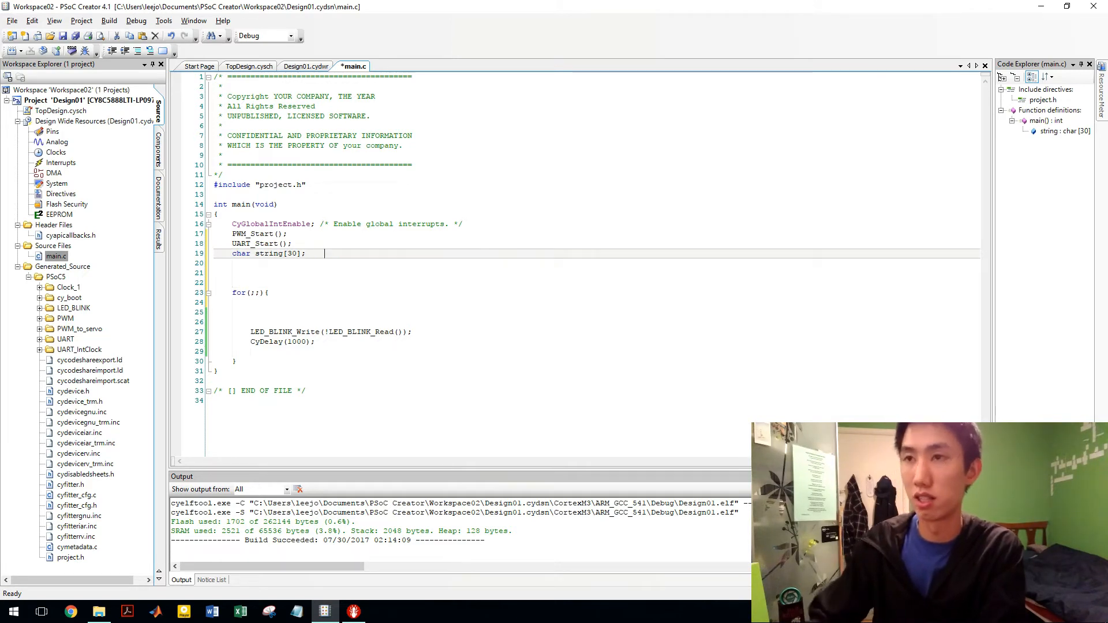
pyautogui.write('//can be called anything')
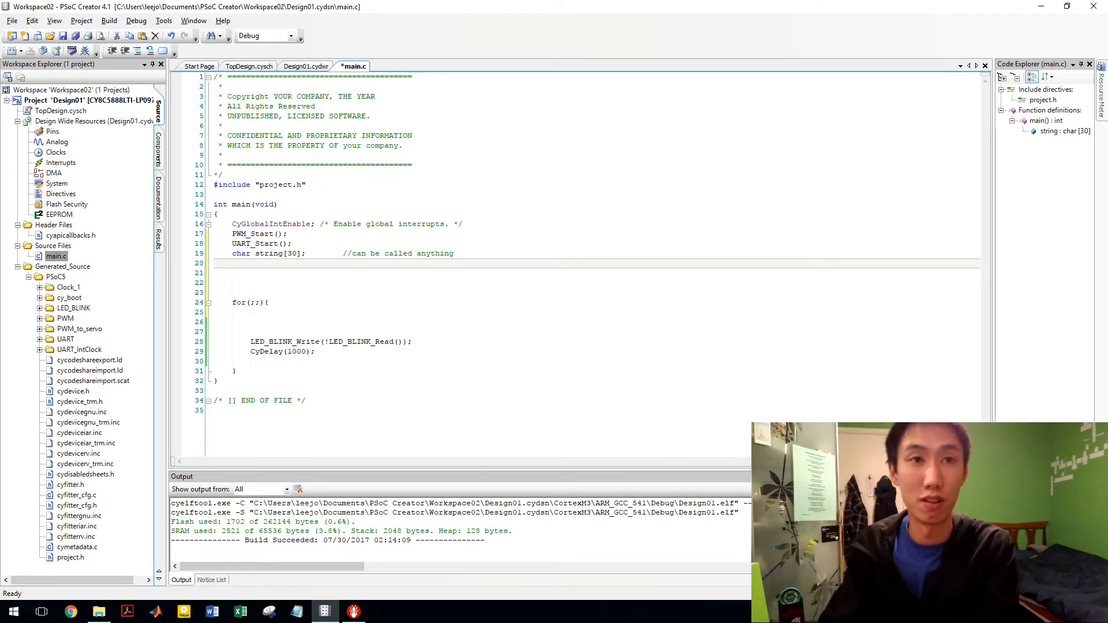
pyautogui.write('yoyos =')
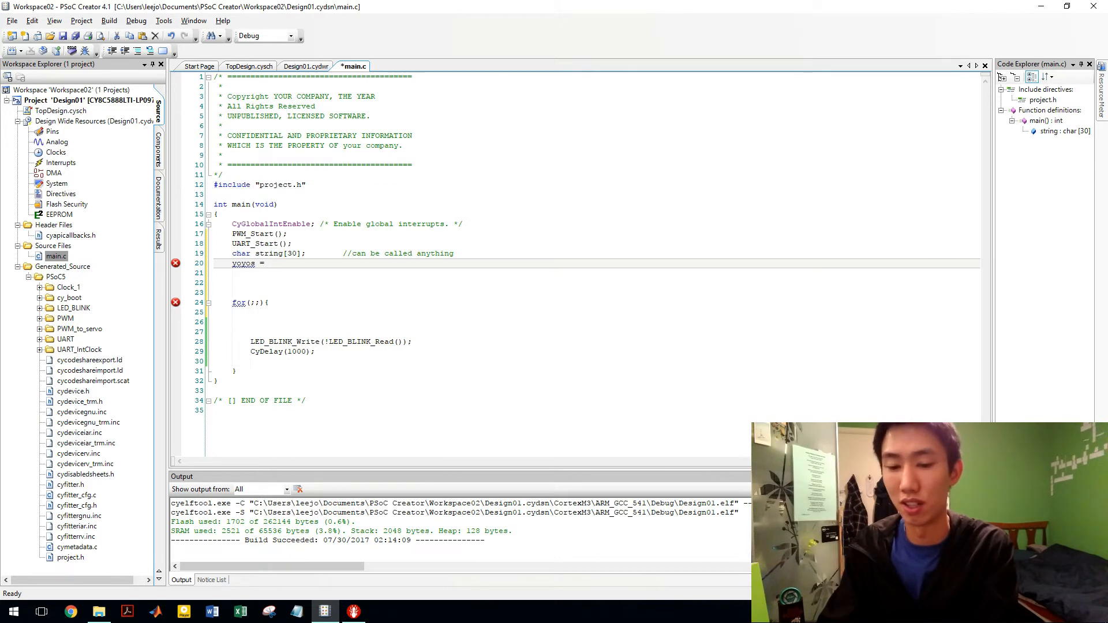
pyautogui.write('12;')
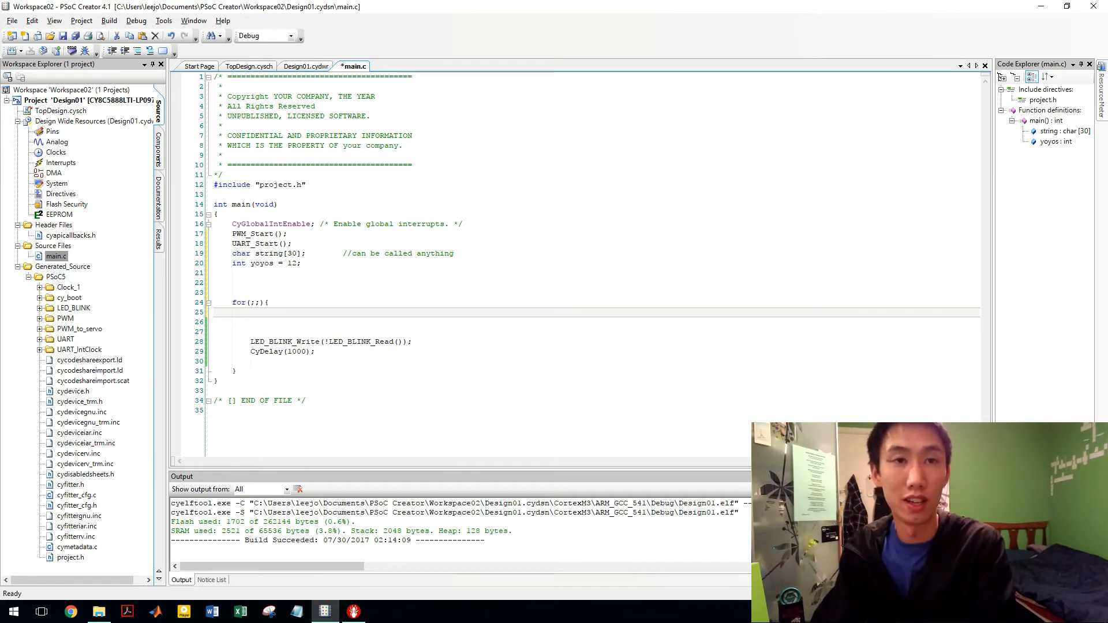
# Add yoyos++;, sprintf(string,"%d\n",yoyos); and UART_PutString(string); inside the for(;;) loop
pyautogui.write('yoyos+')
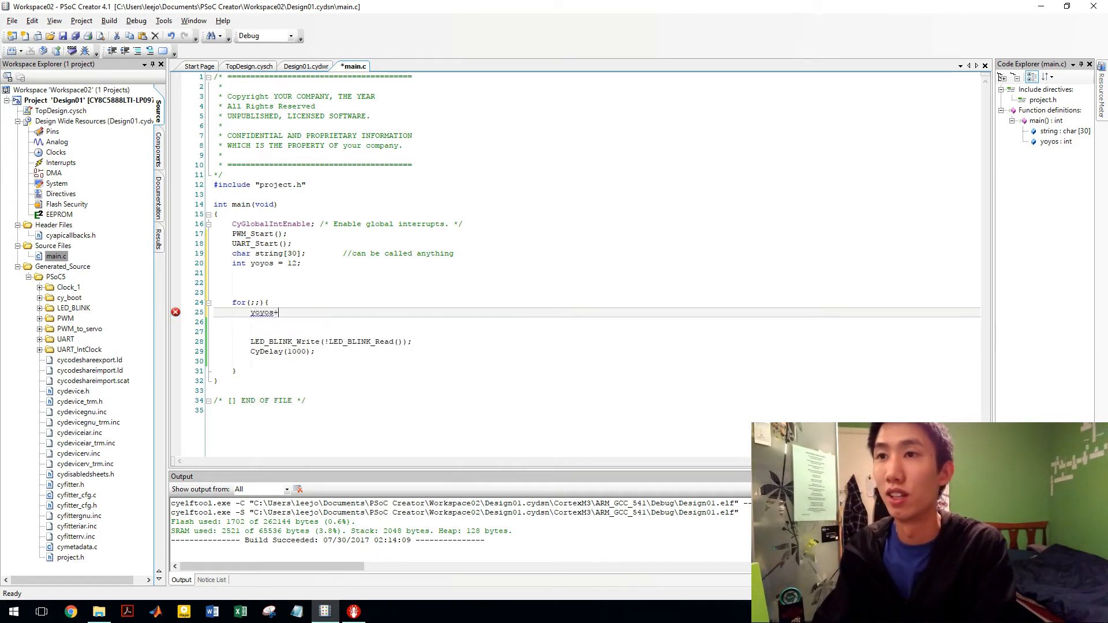
pyautogui.write('+;')
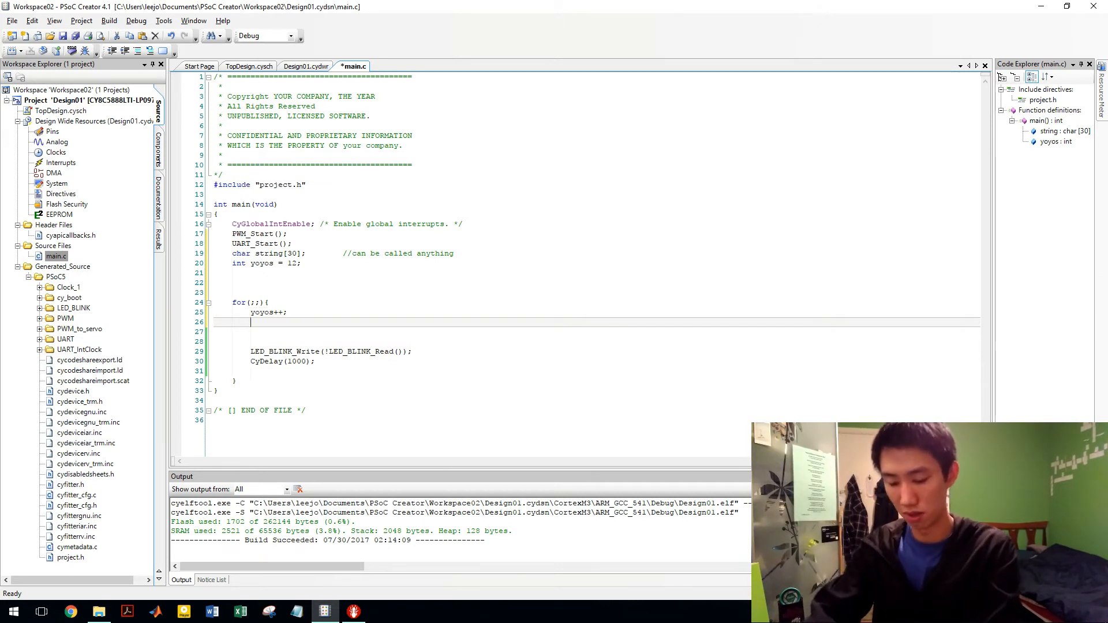
pyautogui.write('sprintf(')
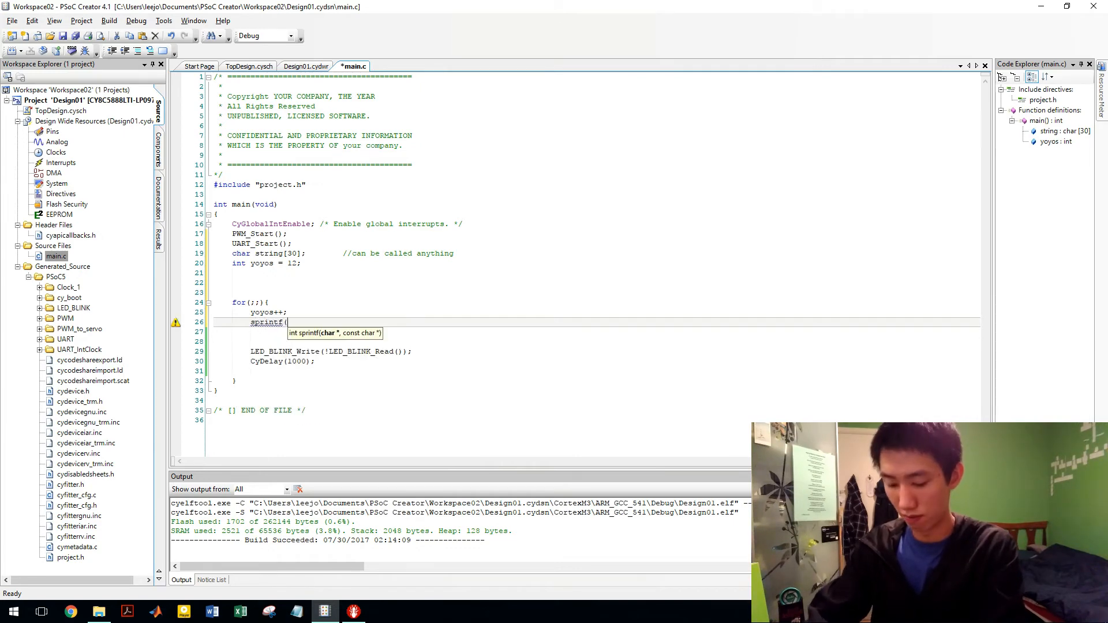
pyautogui.write('string')
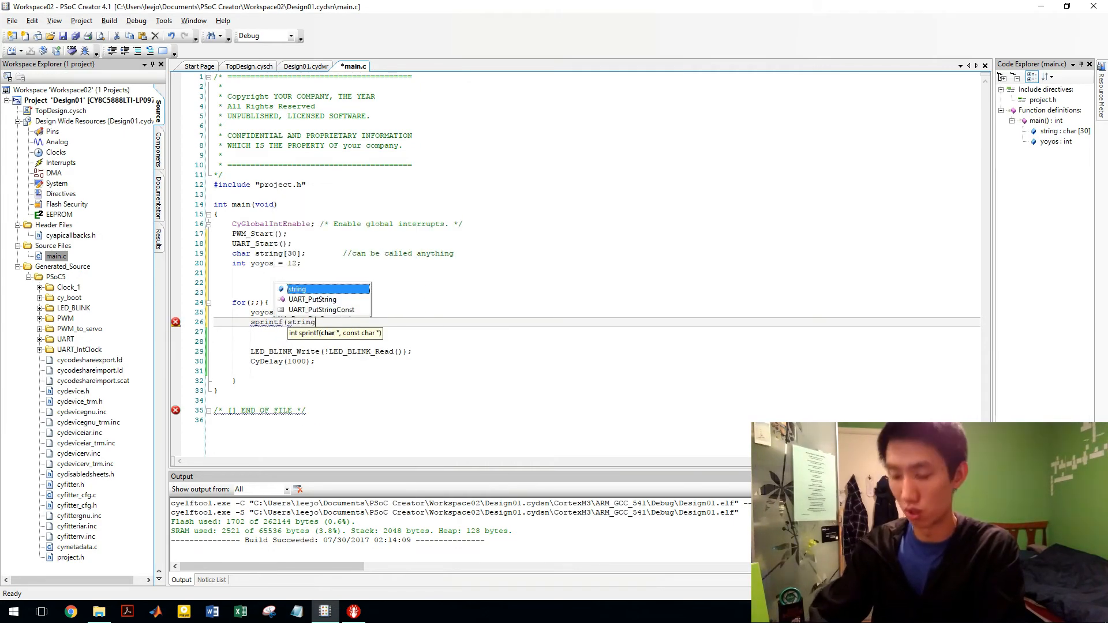
pyautogui.write(',')
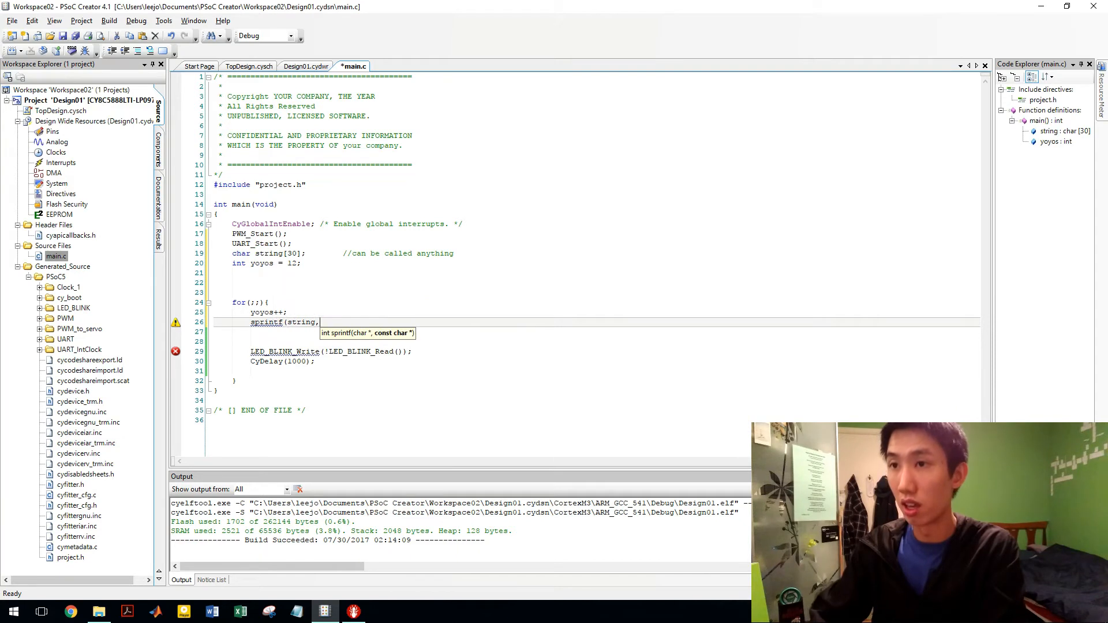
pyautogui.write('"%d\\')
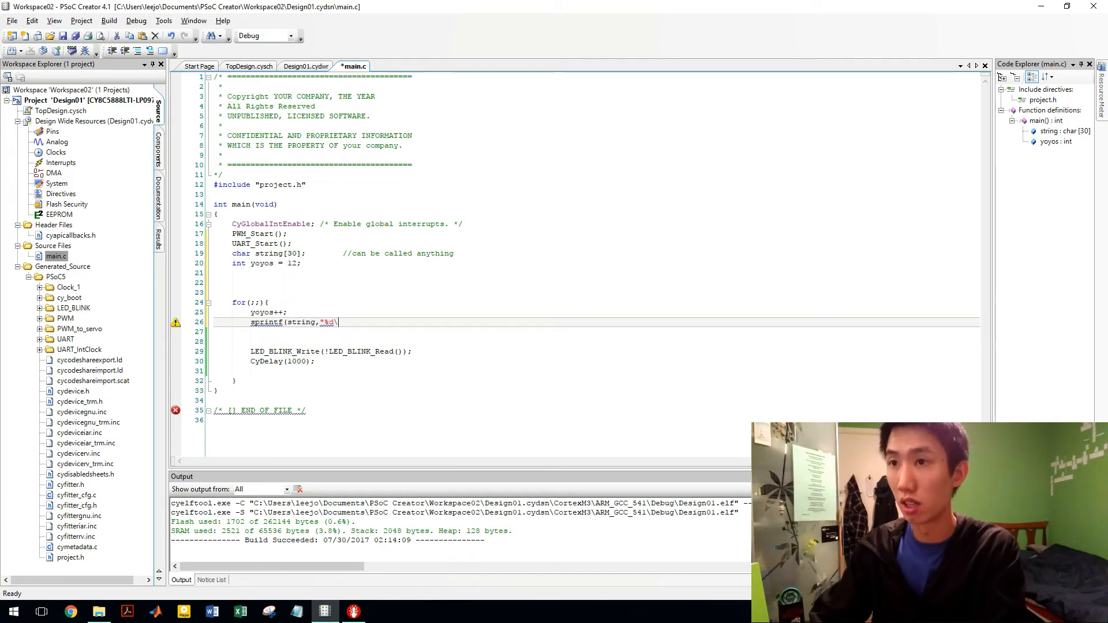
pyautogui.write('n"')
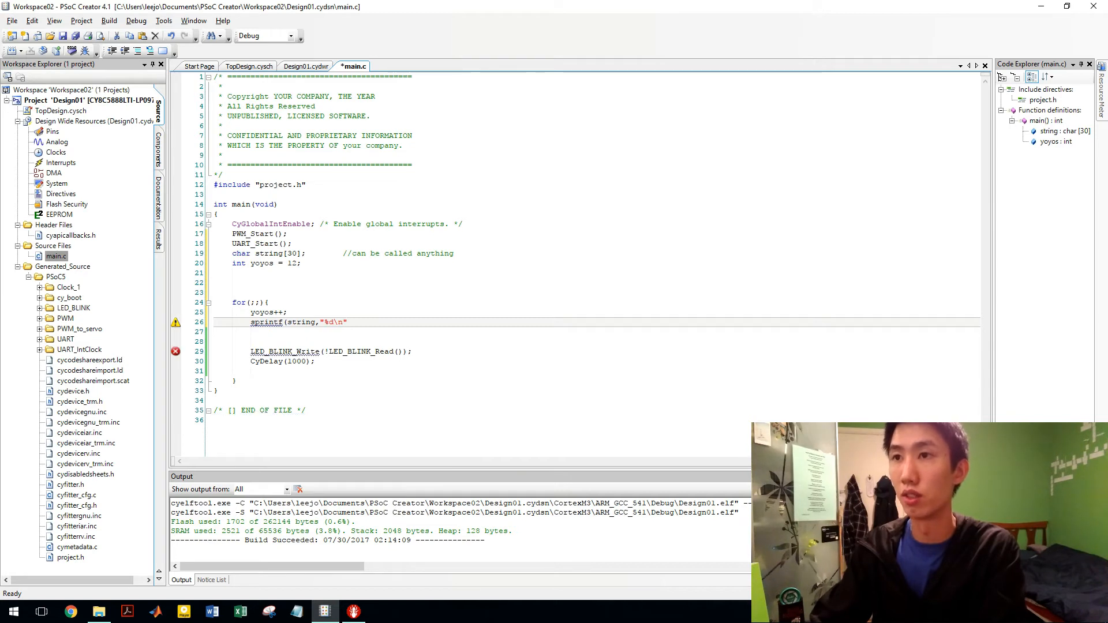
pyautogui.write(',')
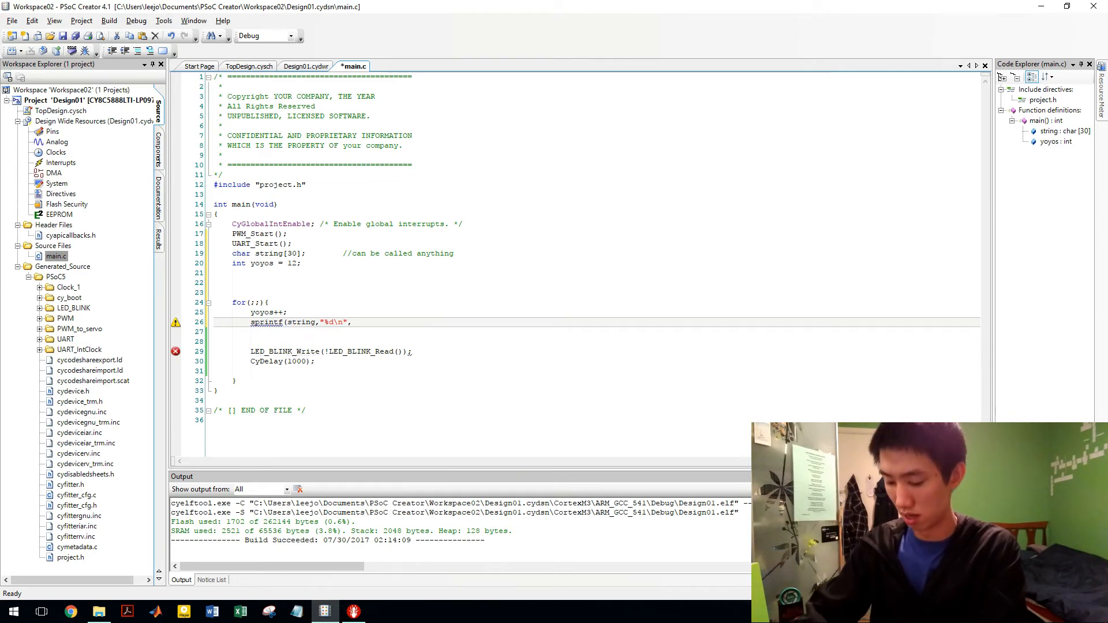
pyautogui.write(',yoyos')
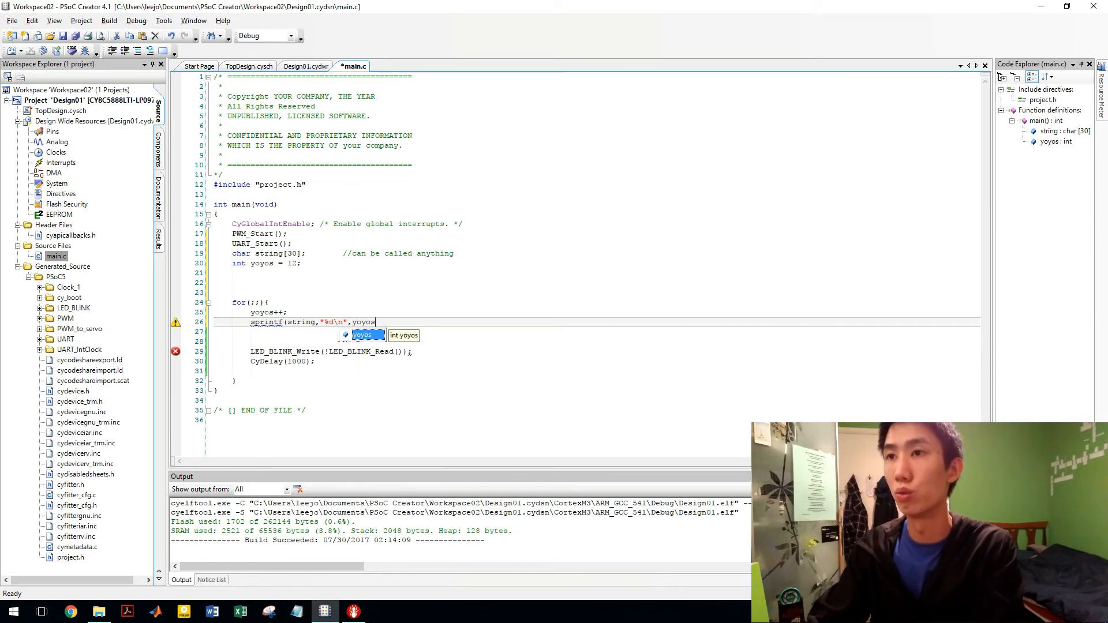
pyautogui.write(');')
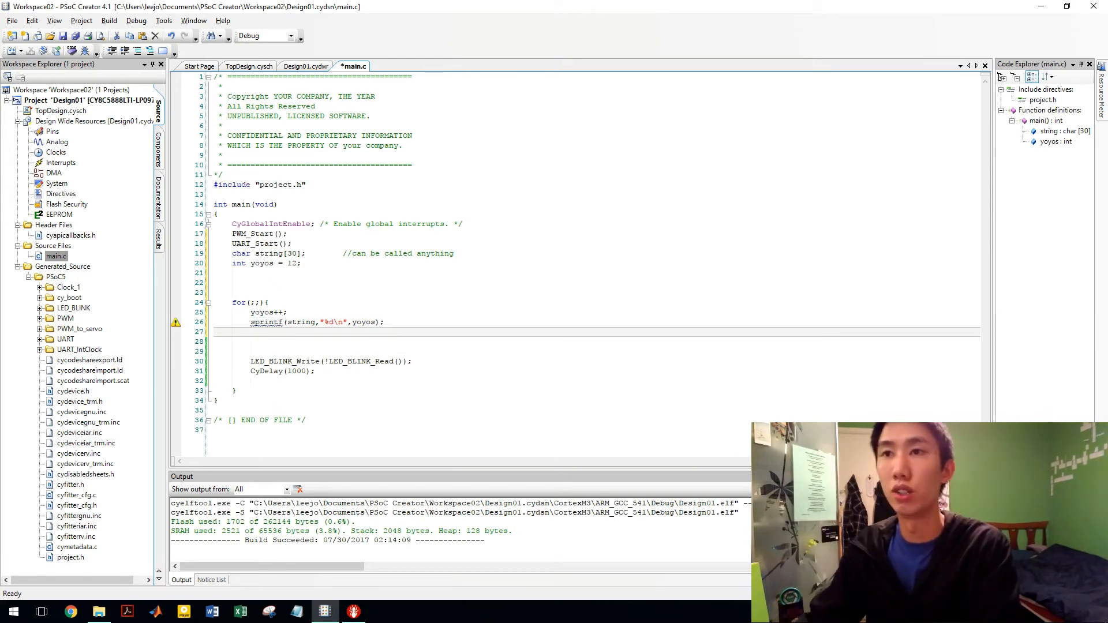
pyautogui.moveTo(267, 322)
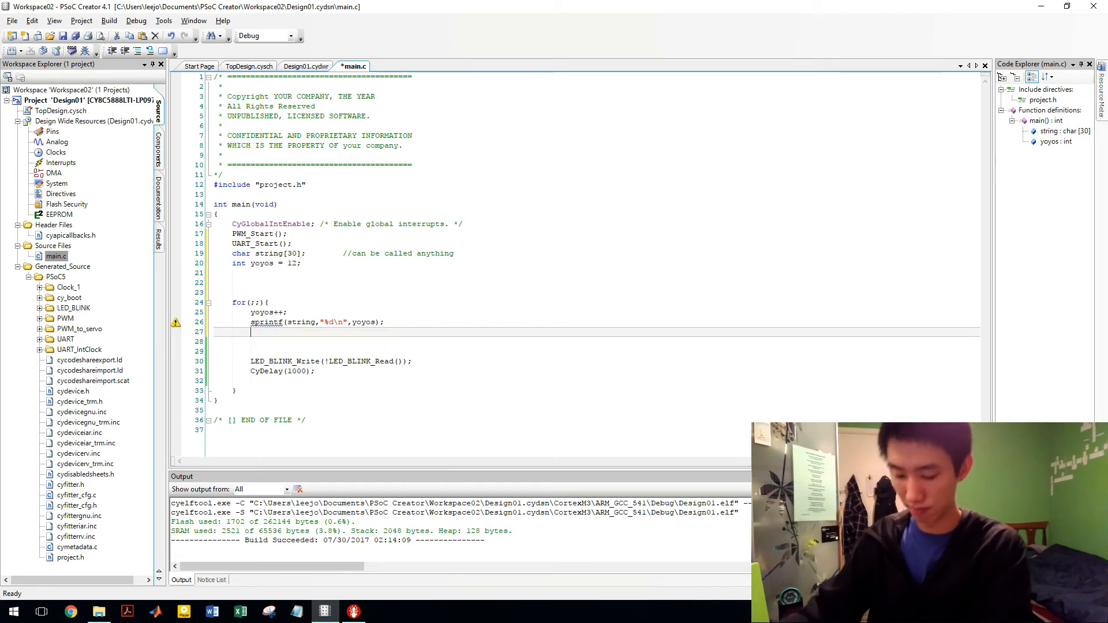
pyautogui.write('UART_')
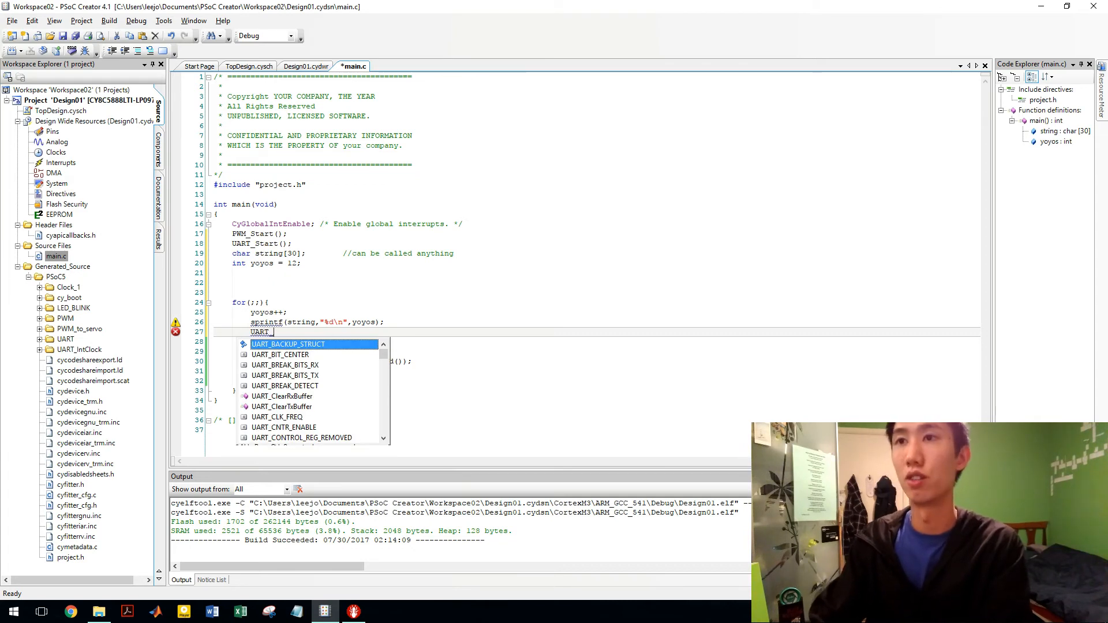
pyautogui.write('_PutString(string);')
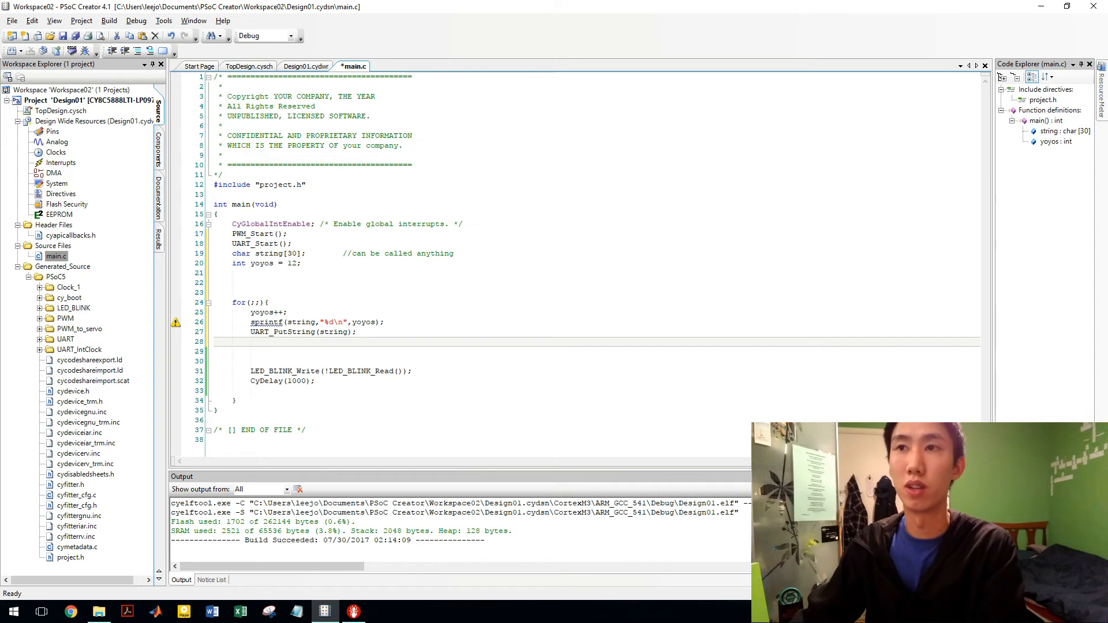
# Save main.c, then build and program the board, confirming zero errors and two sprintf warnings
pyautogui.doubleClick(276, 312)
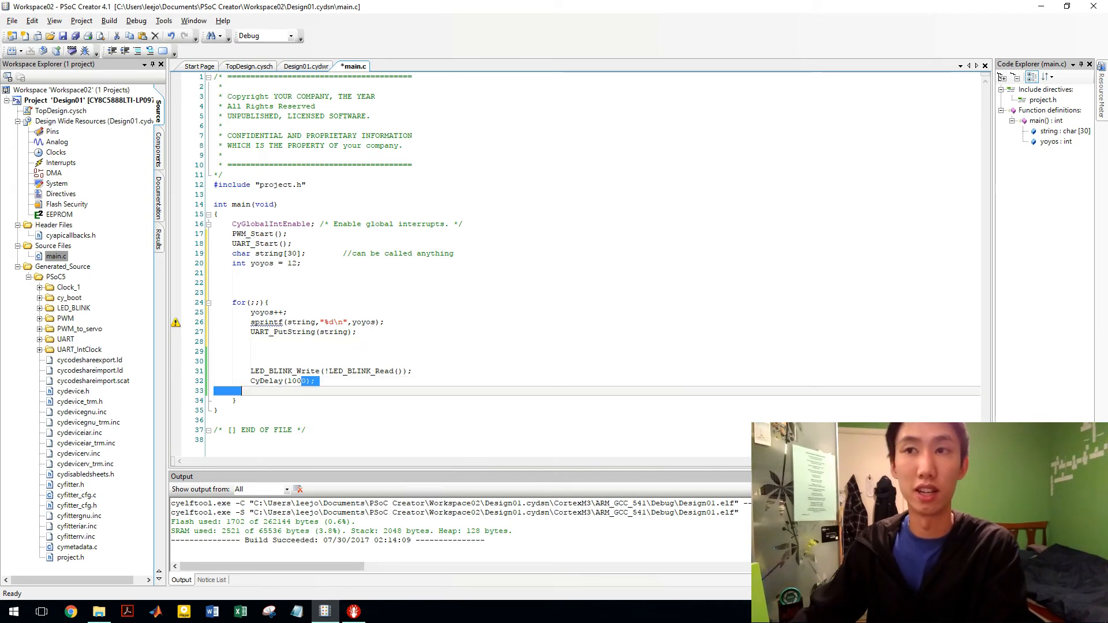
pyautogui.doubleClick(266, 381)
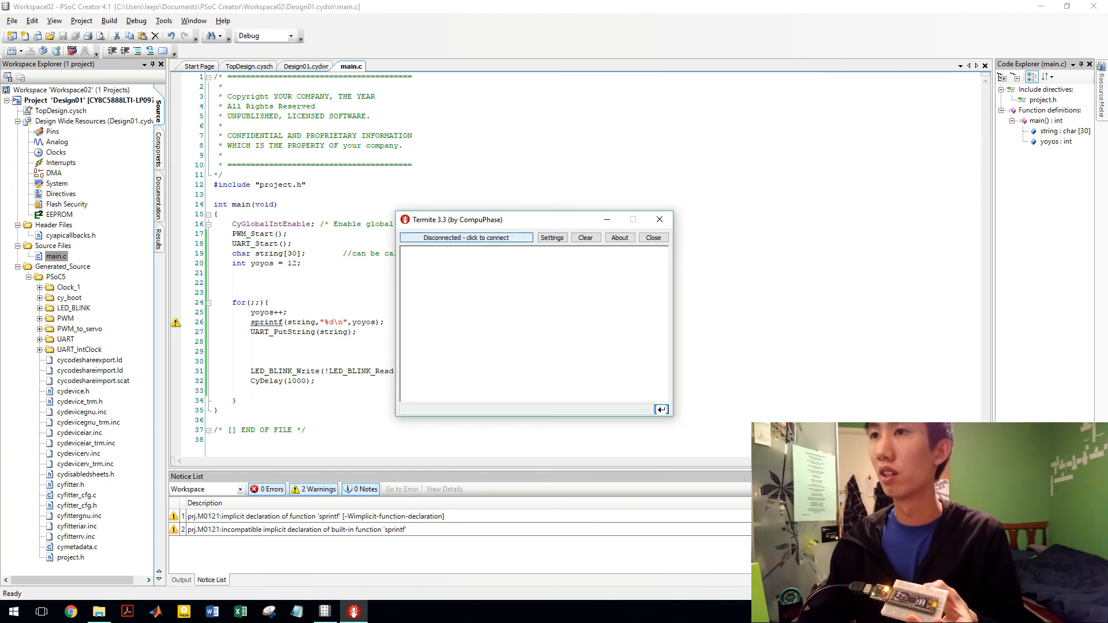
# Connect Termite to COM5 at 57600 baud and clear the garbled data
pyautogui.click(466, 238)
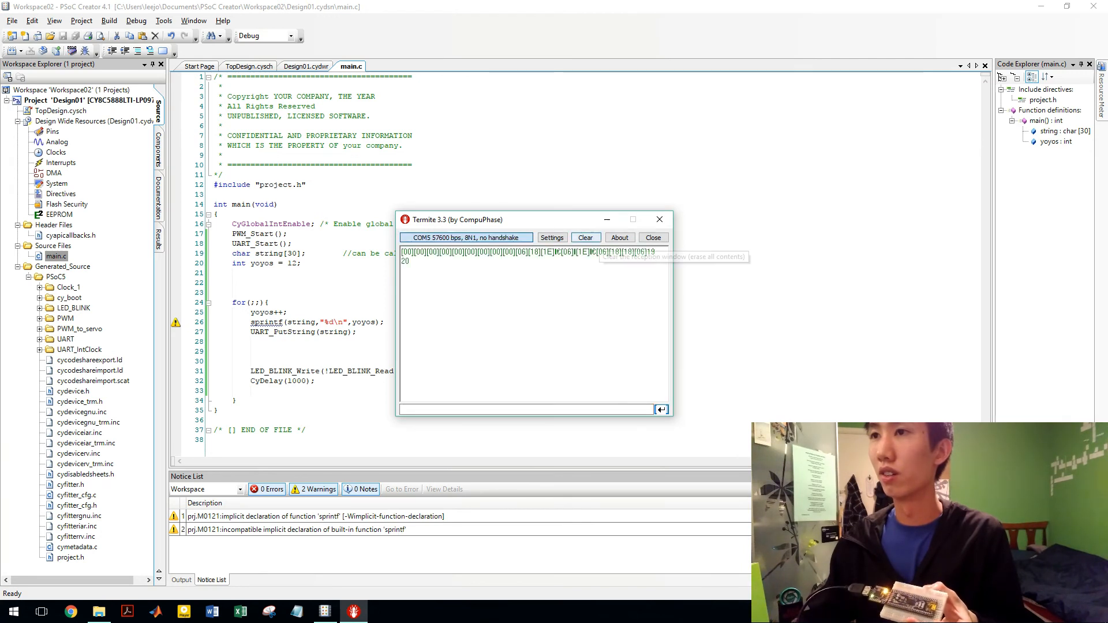
pyautogui.click(586, 237)
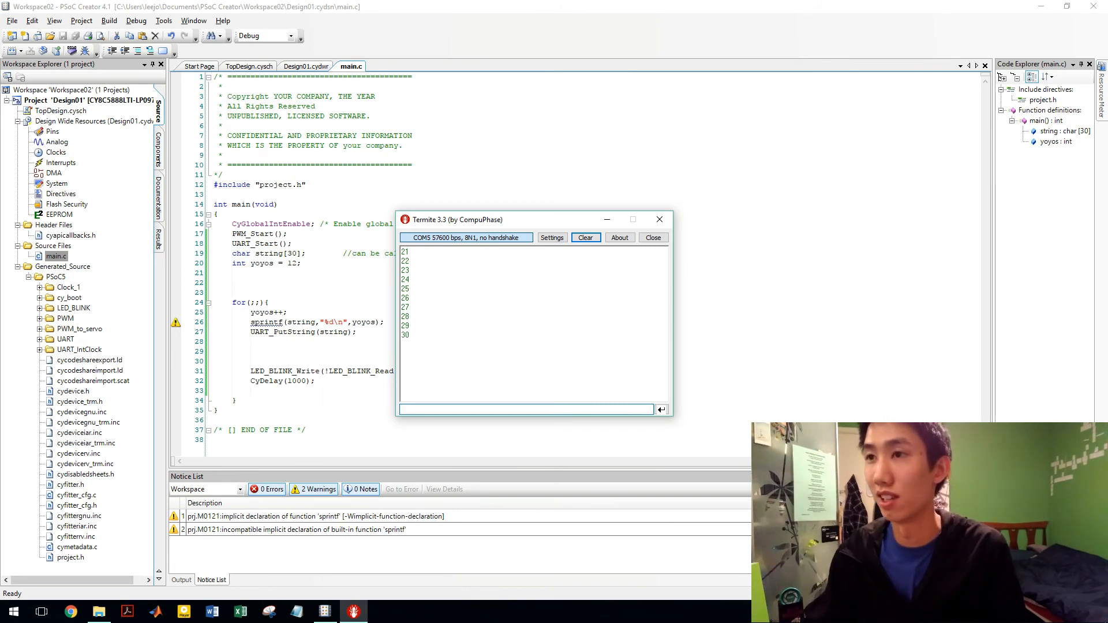
pyautogui.moveTo(585, 237)
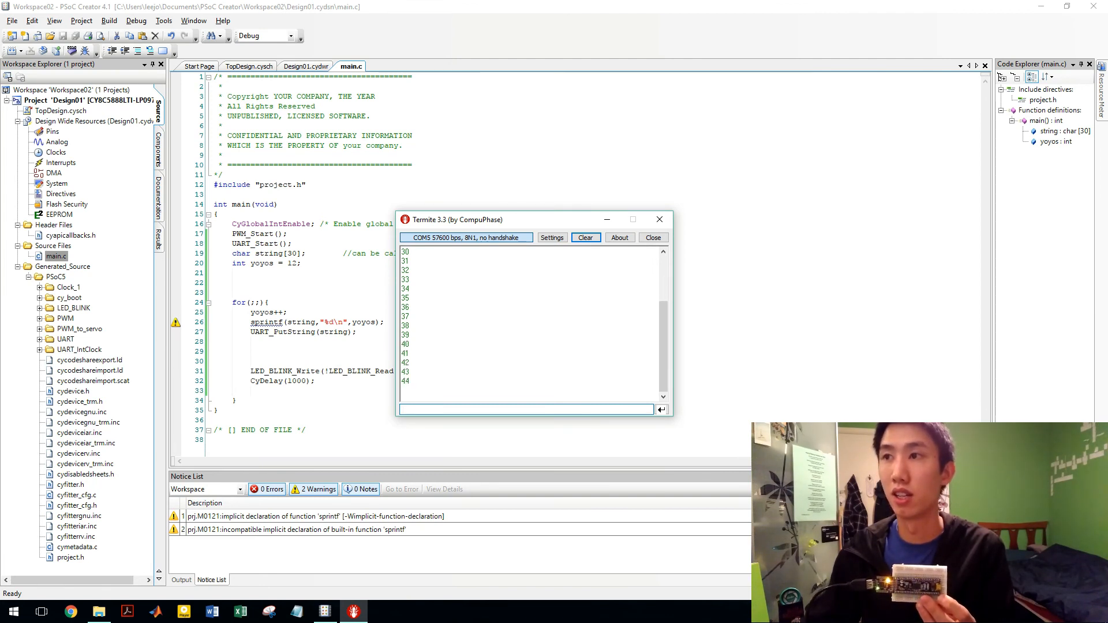
pyautogui.moveTo(586, 237)
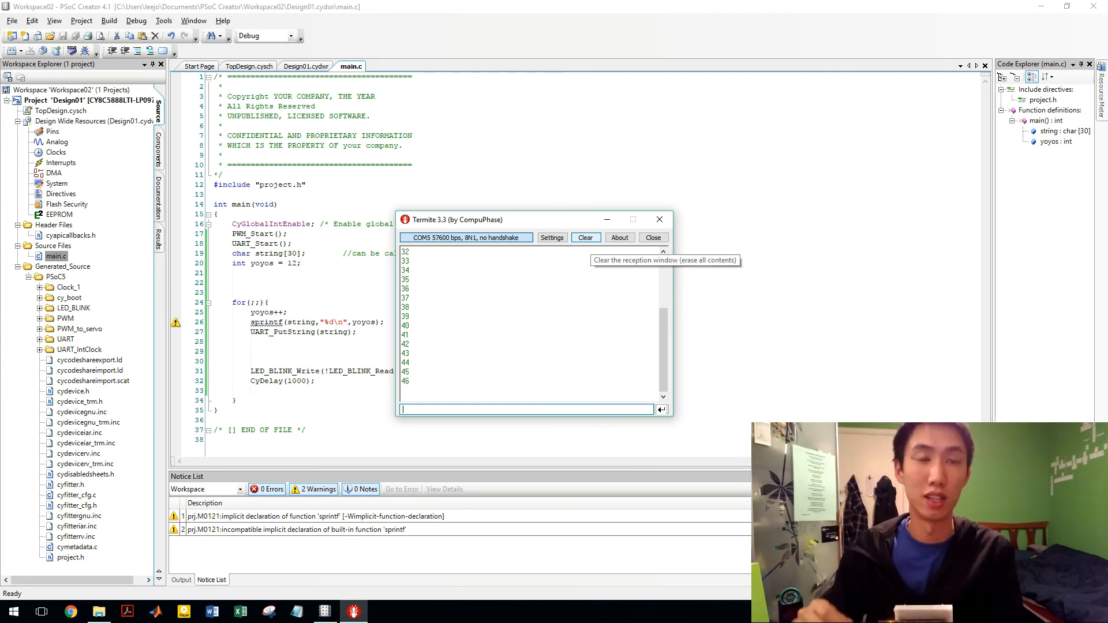